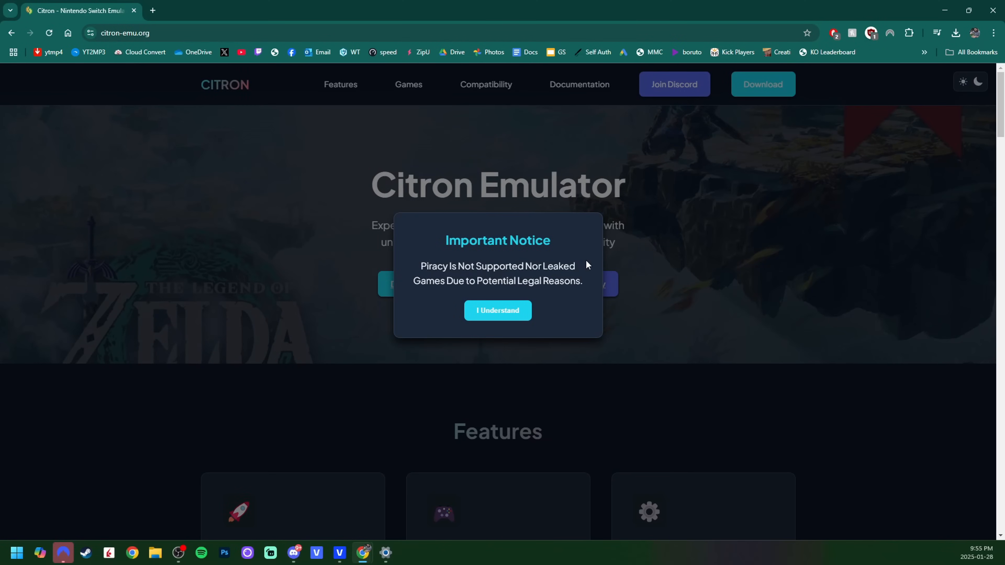
pyautogui.moveTo(552, 295)
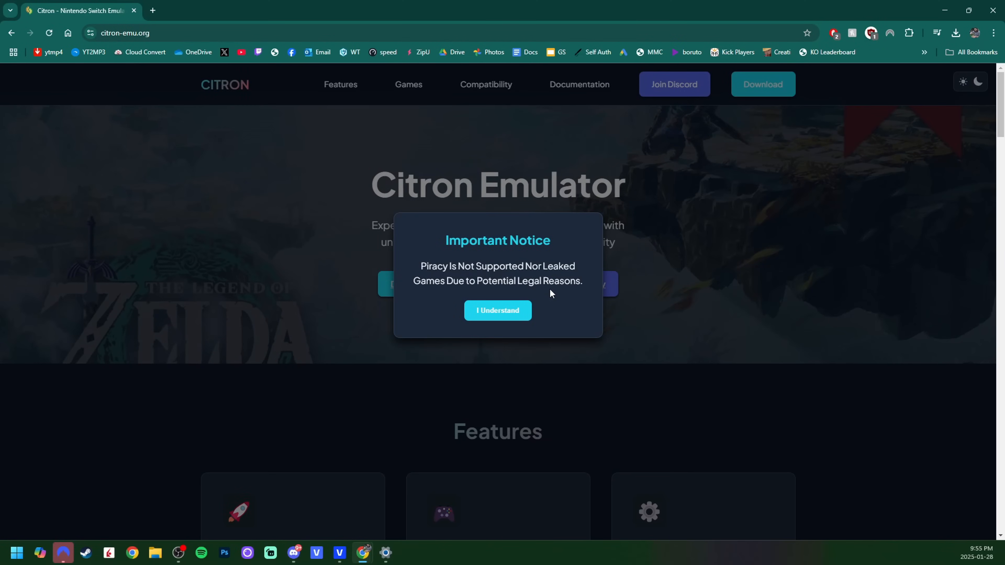
# - Accept the 'I Understand' notice and browse the game compatibility table on the Citron site
pyautogui.click(487, 85)
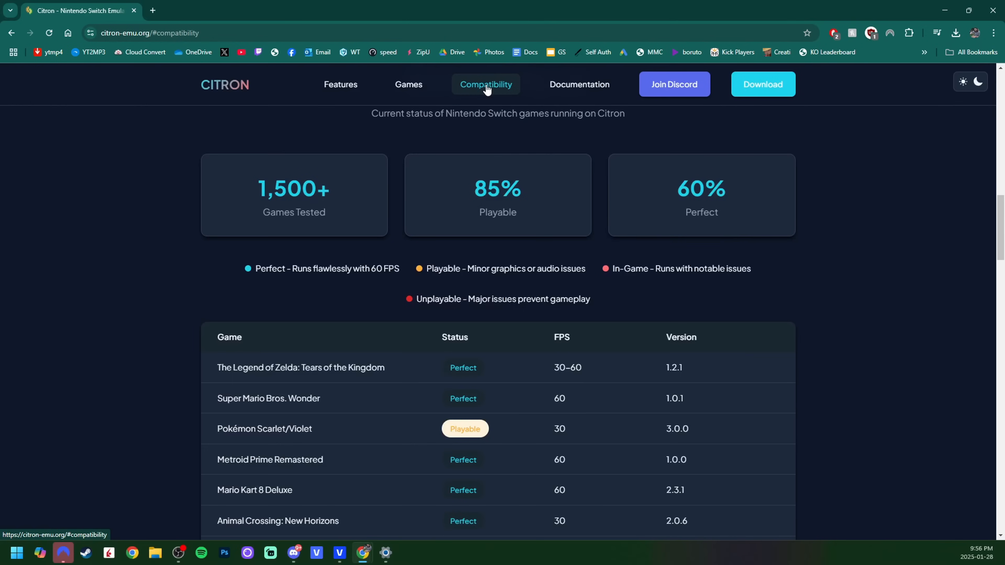
pyautogui.scroll(-3)
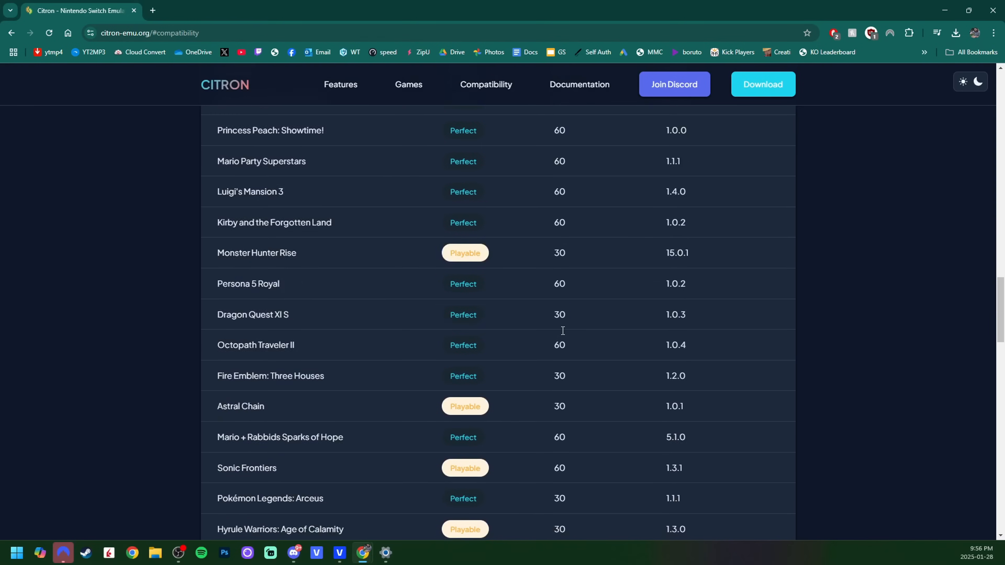
pyautogui.scroll(3)
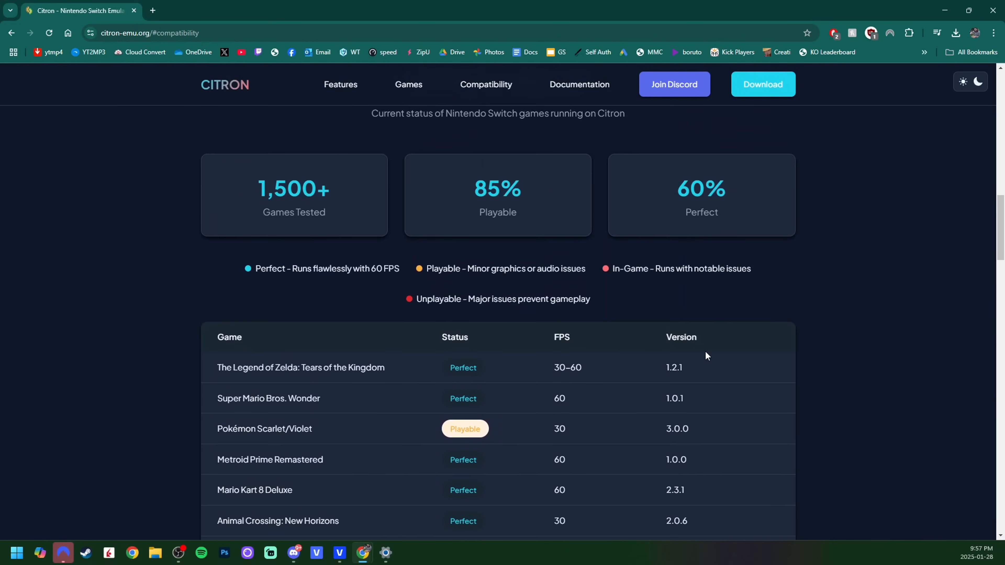
pyautogui.scroll(3)
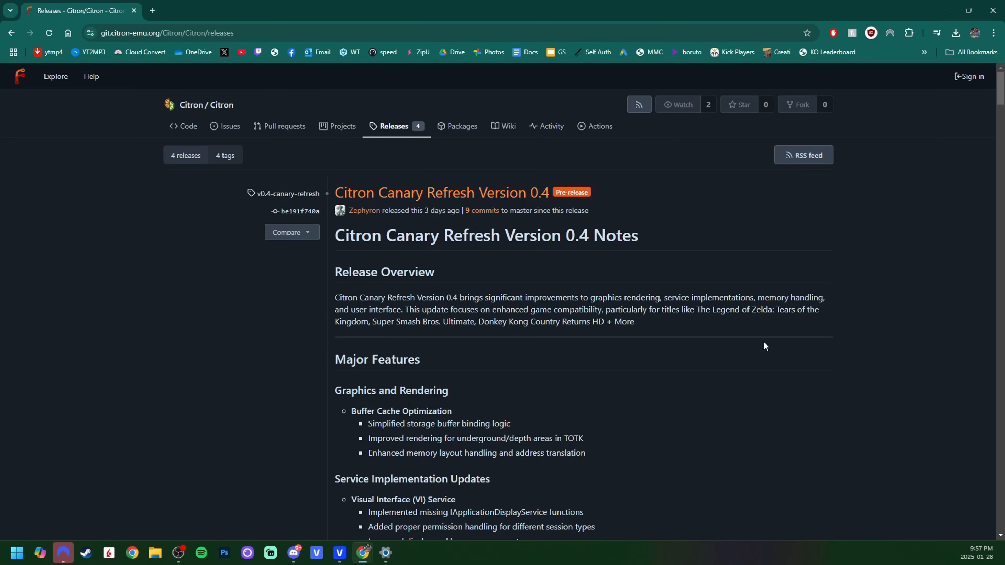
pyautogui.moveTo(768, 354)
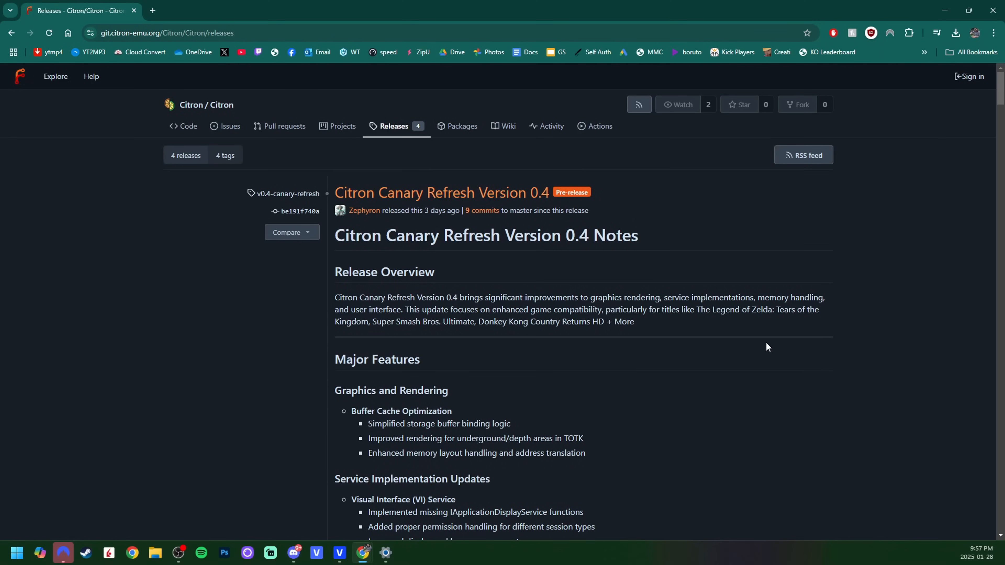
# - Read down the Canary Refresh v0.4 release notes to the Downloads list and get Citron-Windows-Canary-Refresh_0.4.zip
pyautogui.scroll(-3)
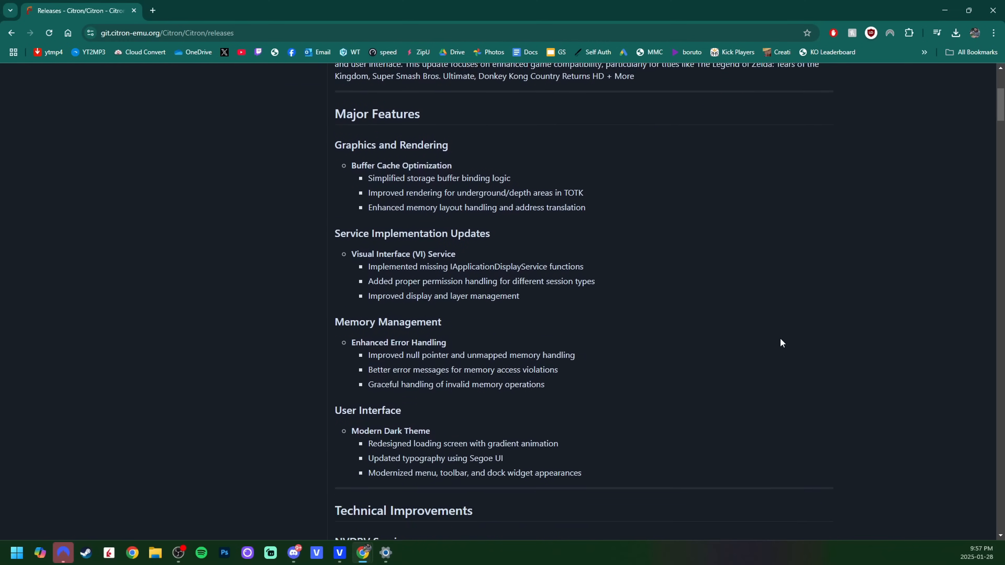
pyautogui.scroll(-3)
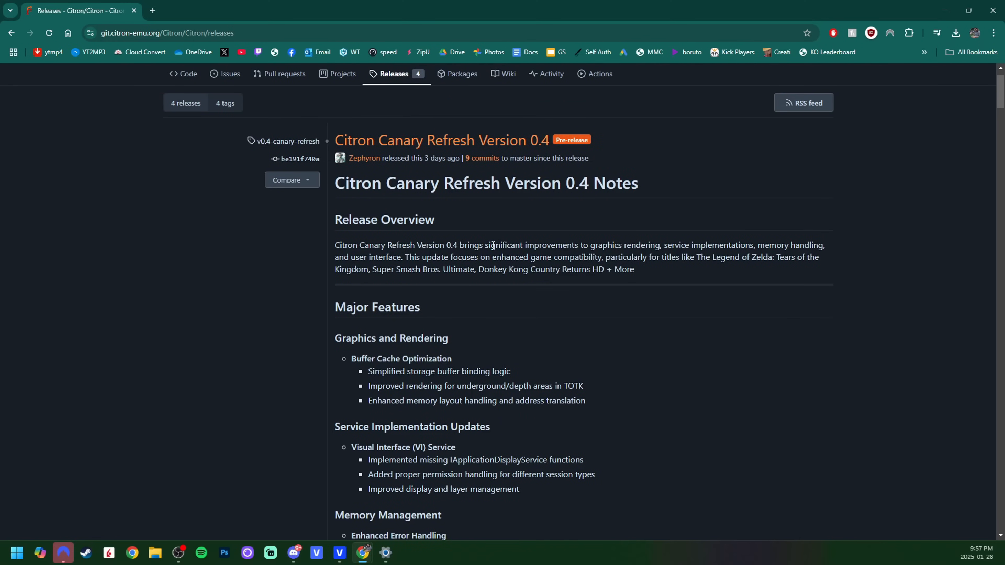
pyautogui.moveTo(699, 292)
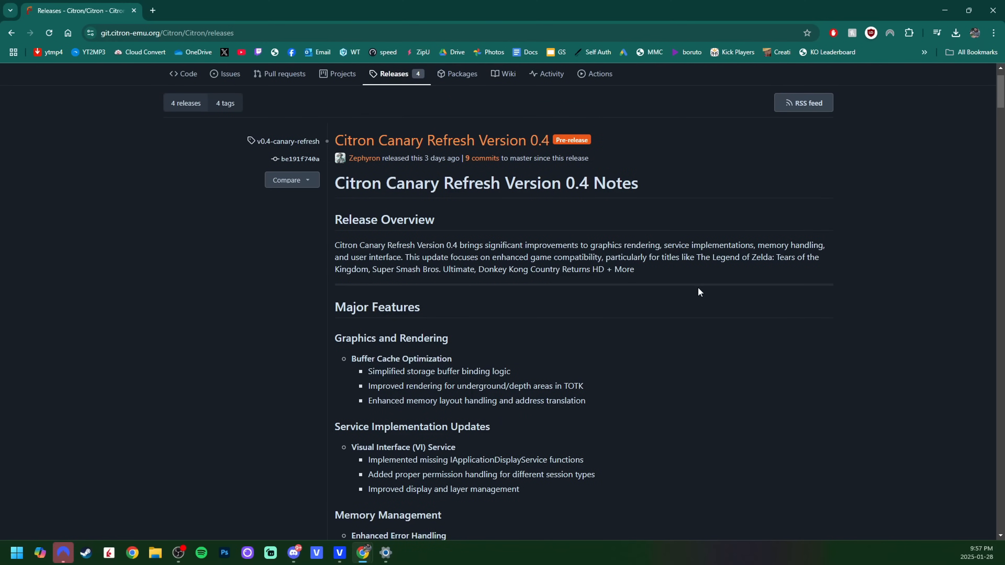
pyautogui.scroll(-3)
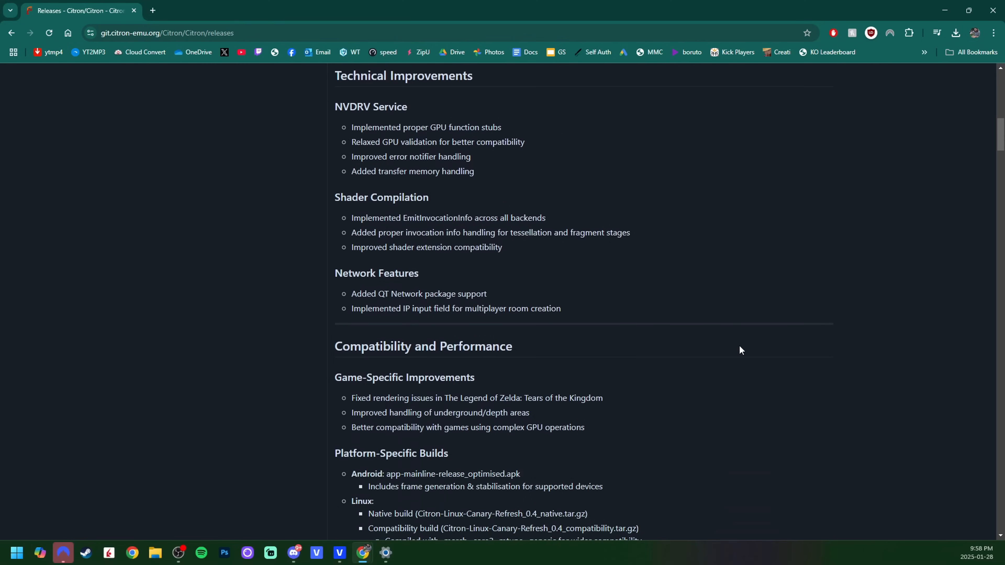
pyautogui.scroll(-3)
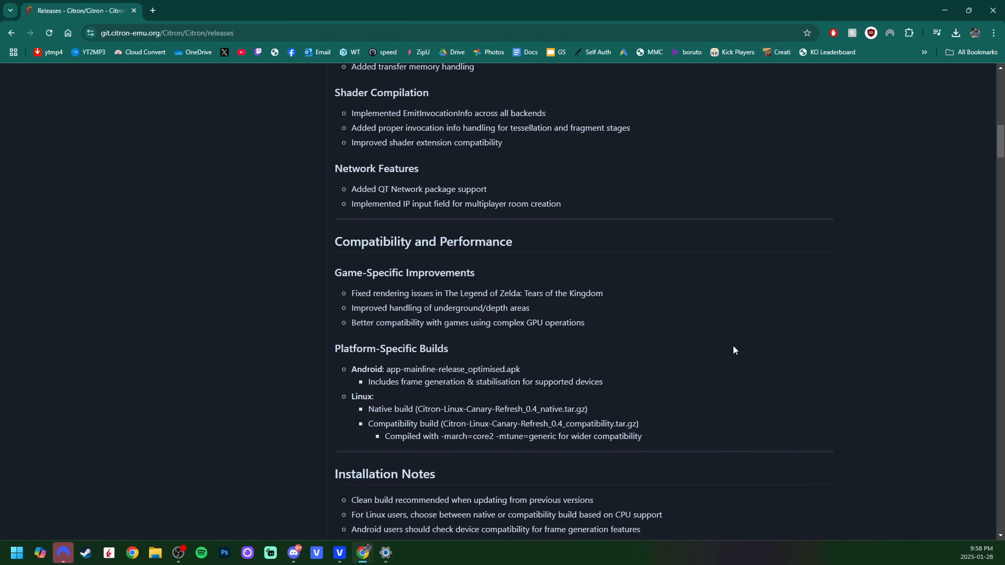
pyautogui.scroll(-3)
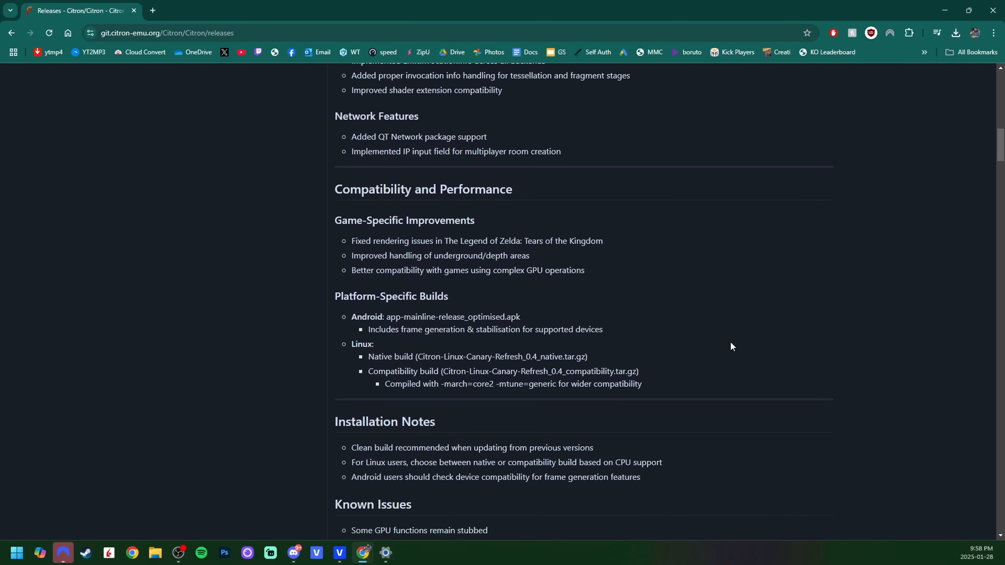
pyautogui.scroll(-3)
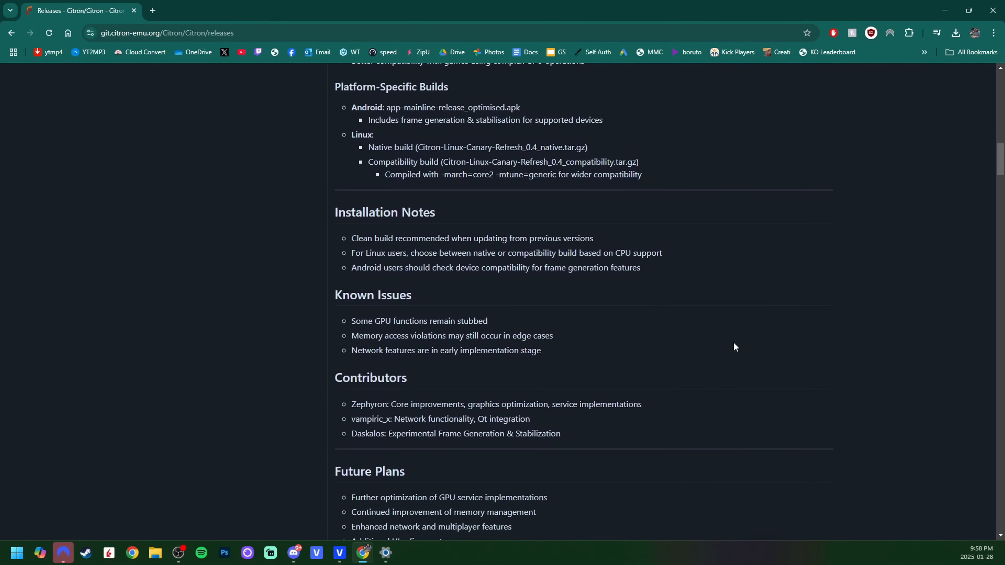
pyautogui.scroll(-3)
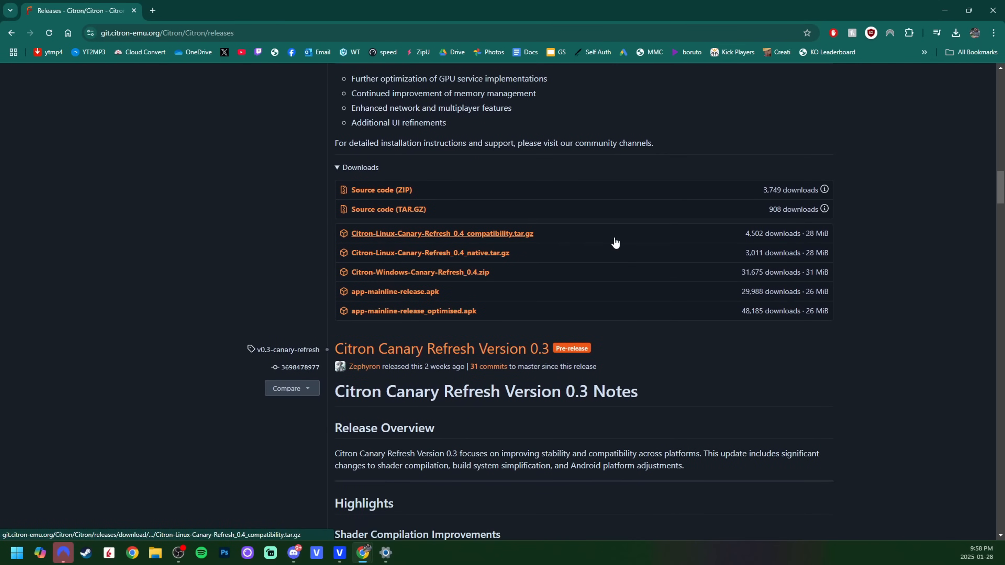
pyautogui.moveTo(421, 288)
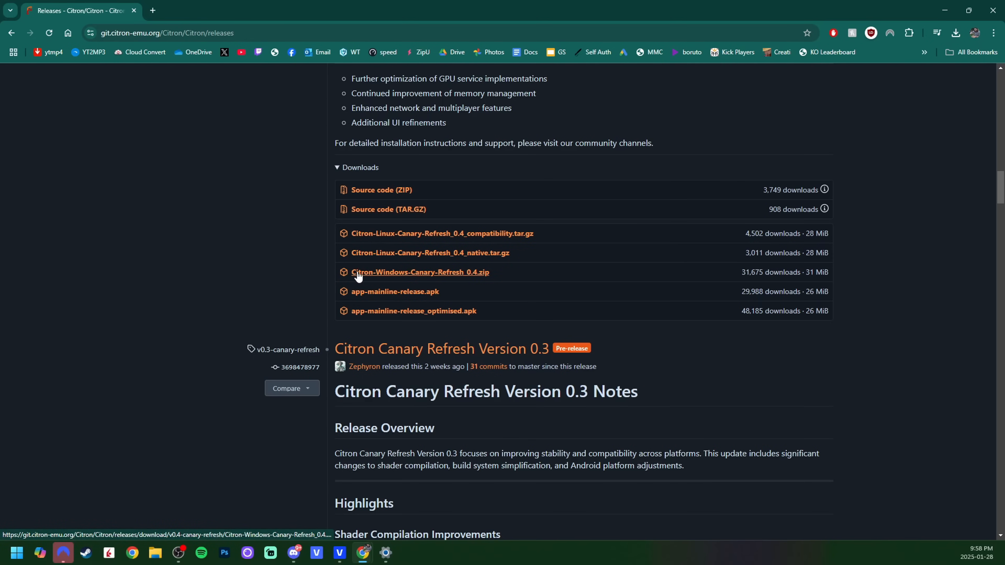
pyautogui.moveTo(470, 273)
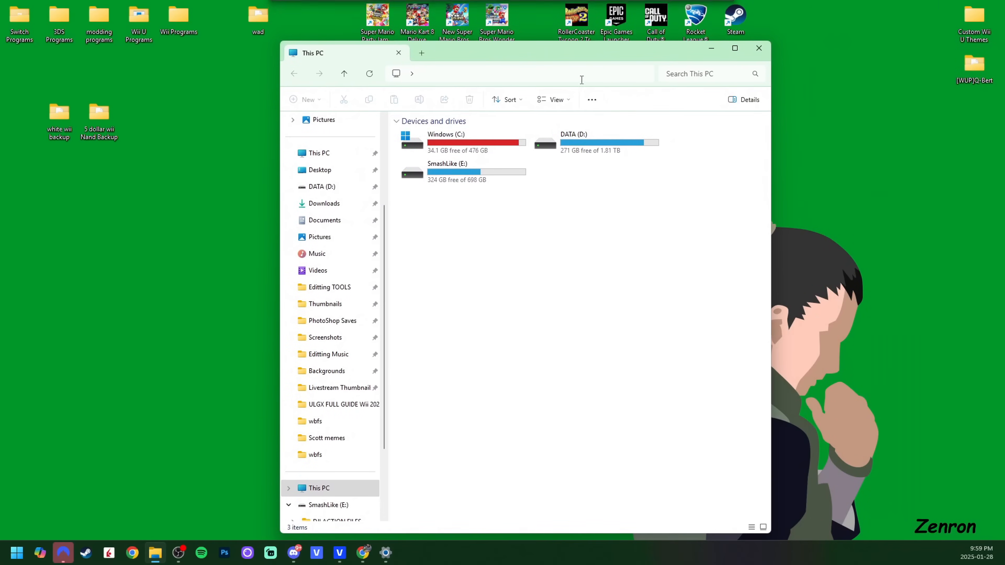
# - Show the SmashLike (E:) drive and the Downloads folder holding the Citron zip side by side
pyautogui.doubleClick(447, 171)
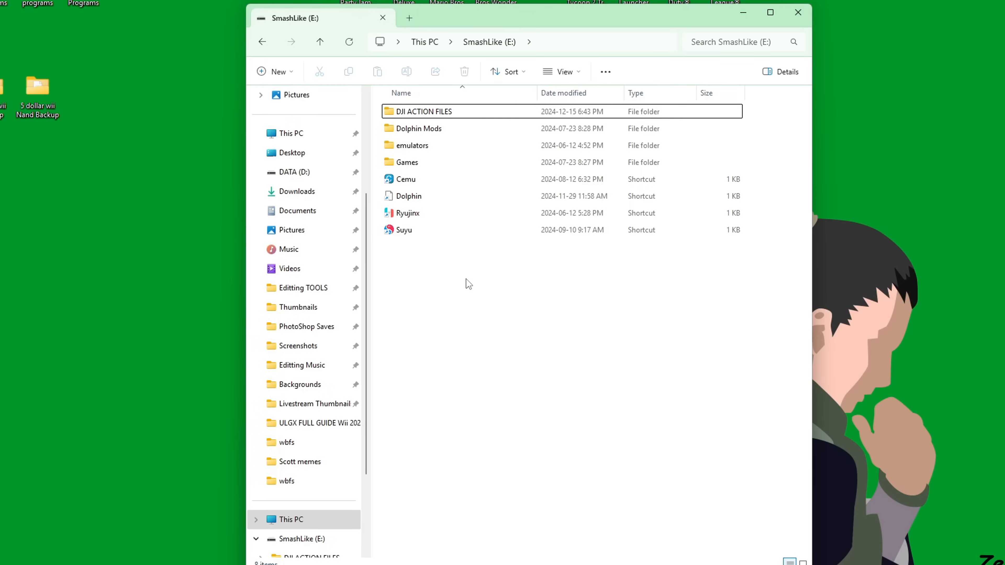
pyautogui.doubleClick(407, 162)
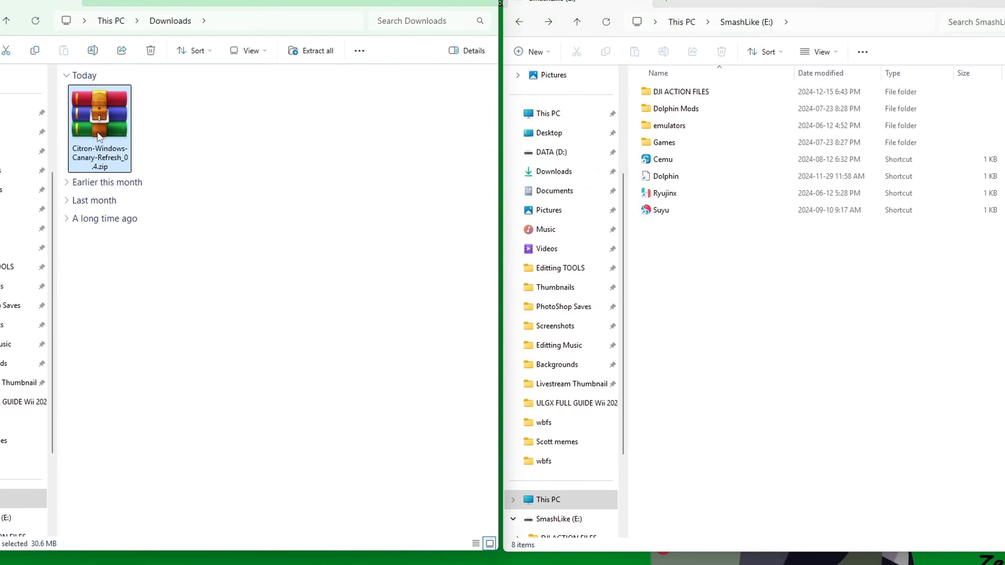
pyautogui.moveTo(99, 134)
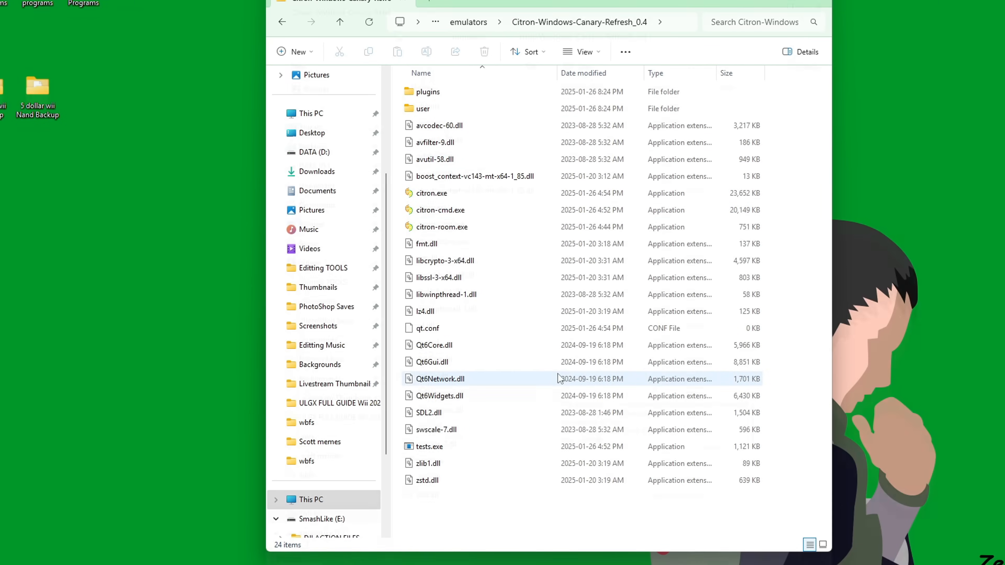
# - Create a shortcut to citron.exe on E:\ and name it Citron
pyautogui.click(432, 207)
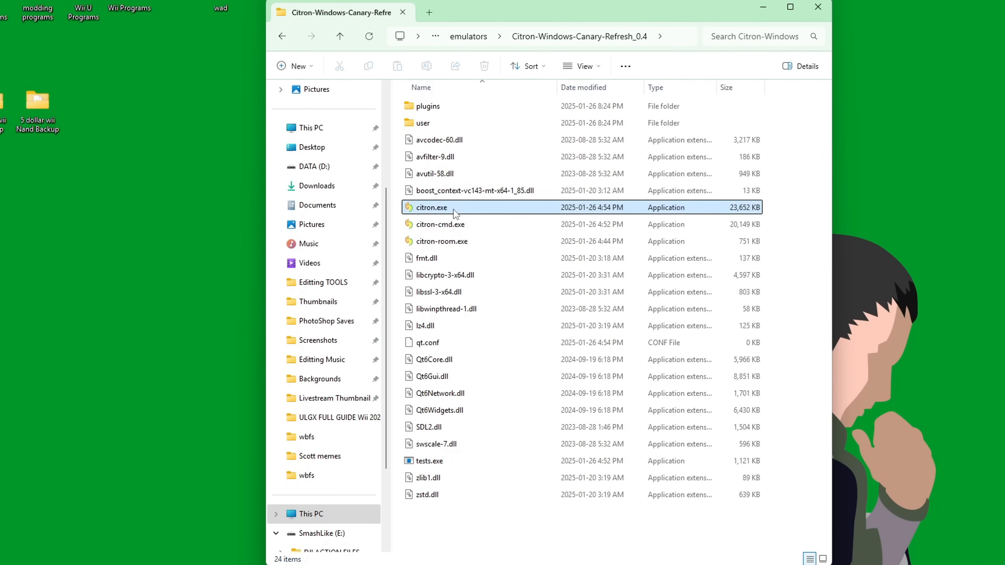
pyautogui.rightClick(444, 207)
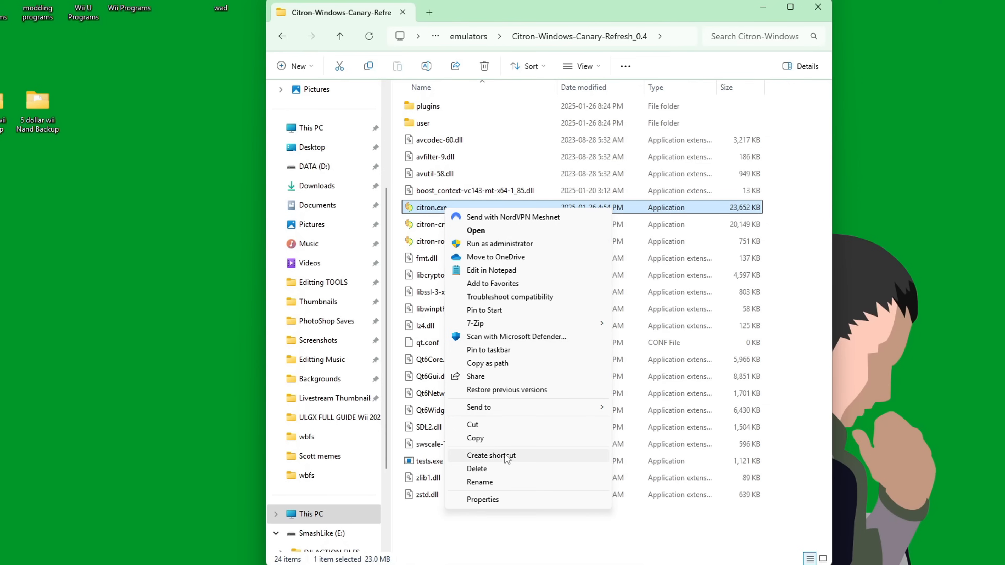
pyautogui.click(491, 456)
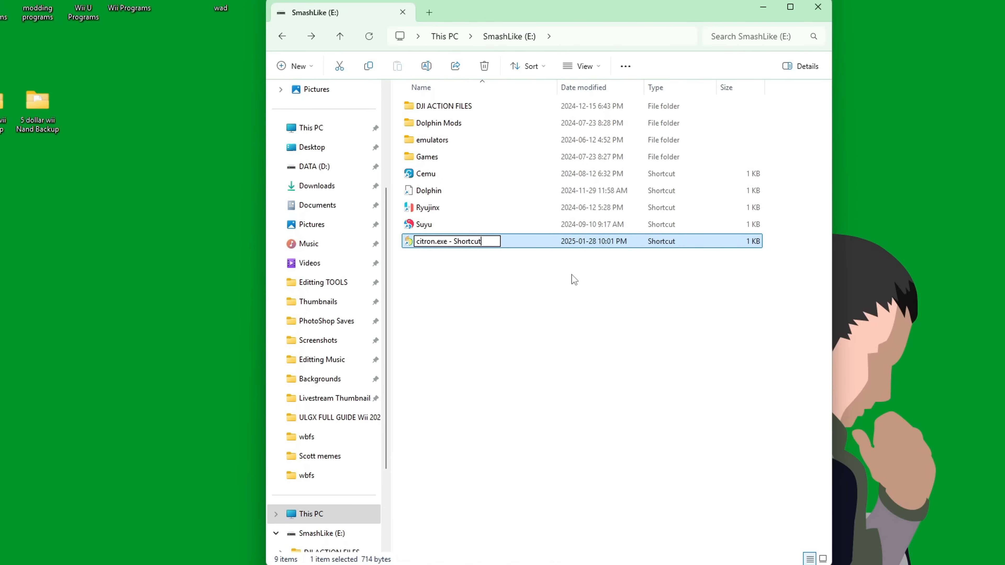
pyautogui.press('Enter')
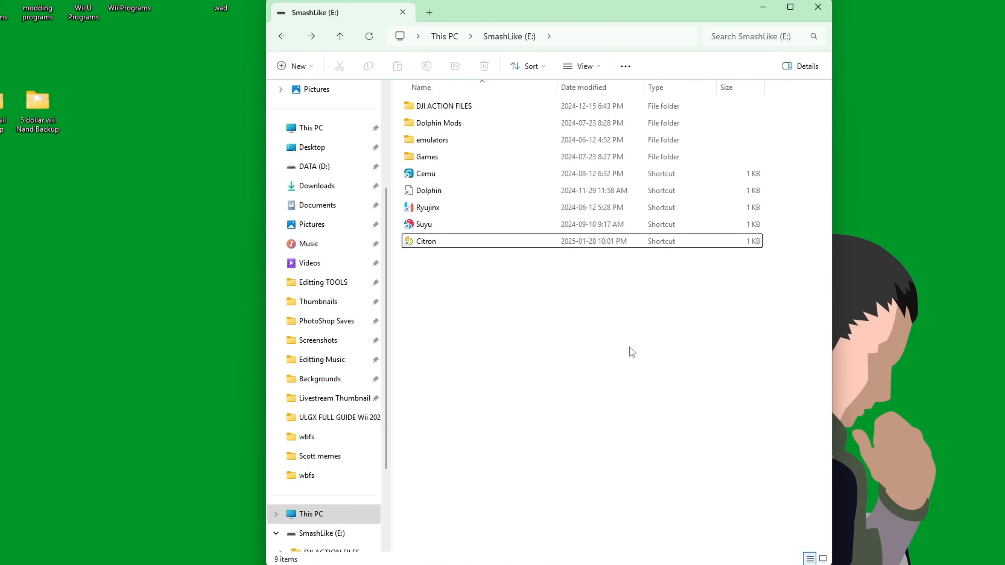
pyautogui.moveTo(610, 340)
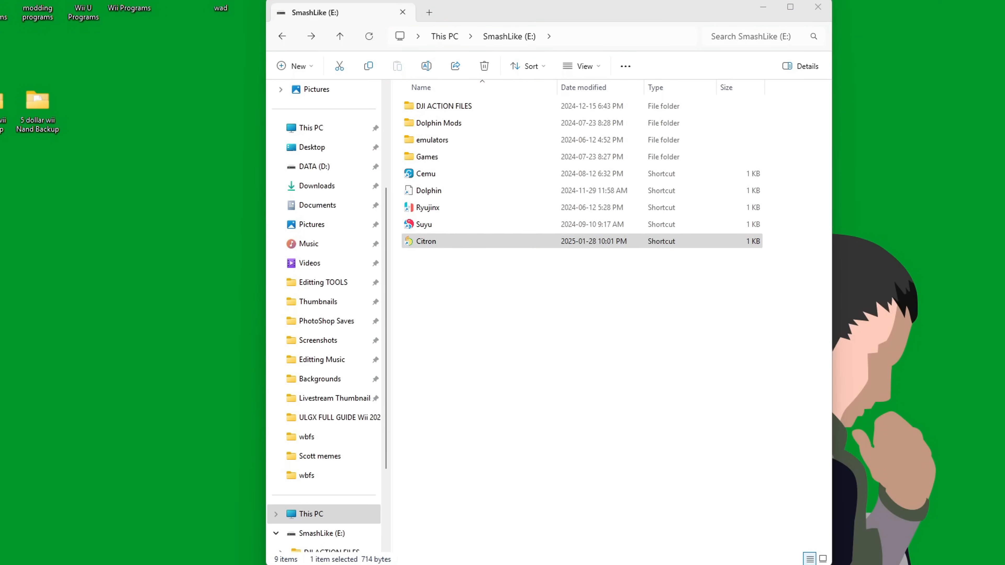
# - Launch Citron and install prod.keys from the NX Keysfirm folder as the decryption keys
pyautogui.doubleClick(426, 241)
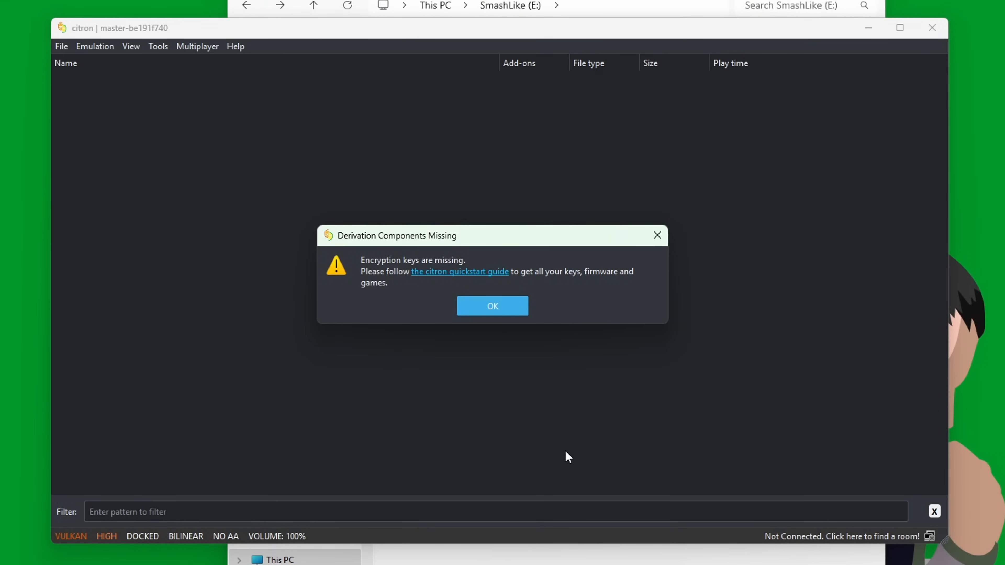
pyautogui.click(494, 305)
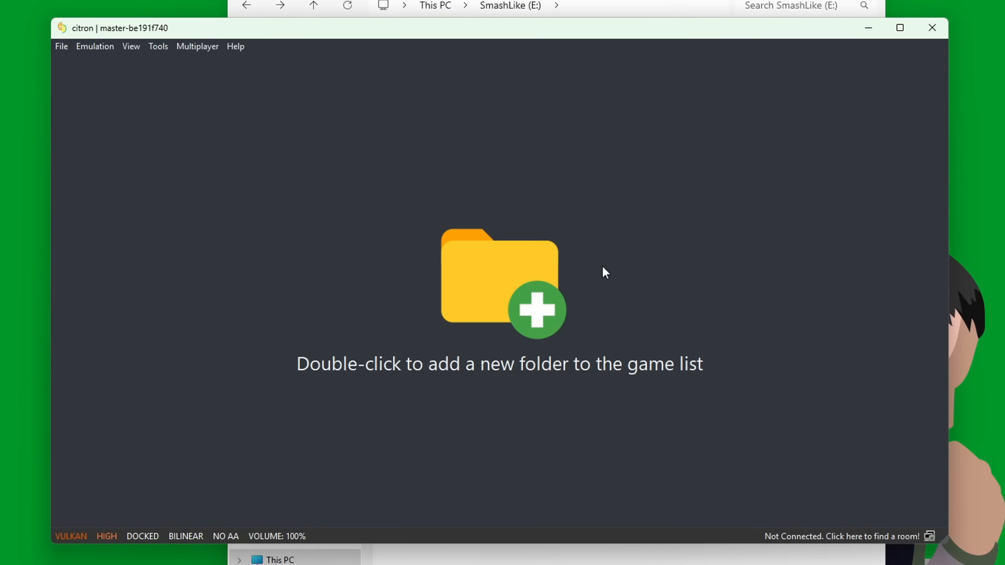
pyautogui.moveTo(159, 50)
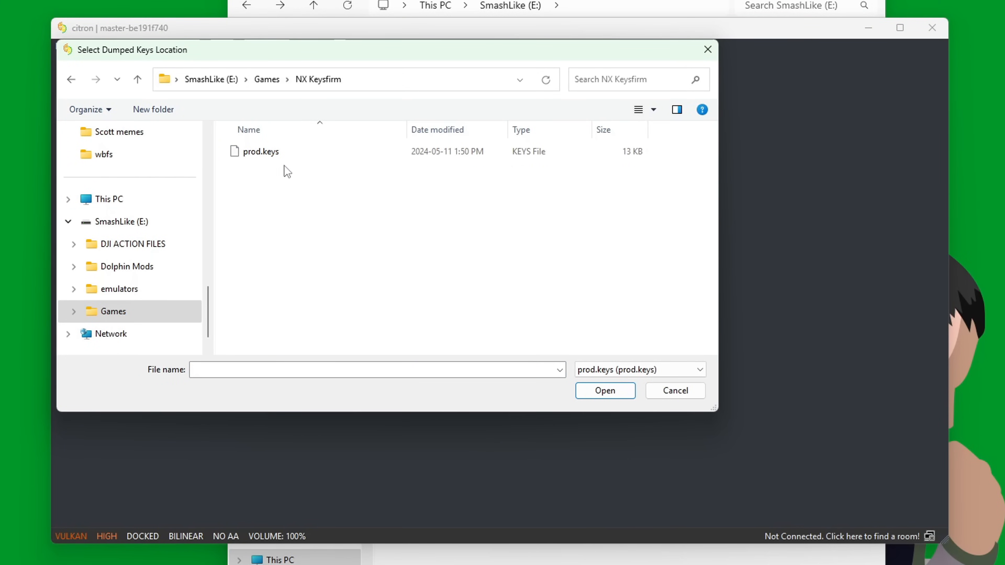
pyautogui.click(262, 152)
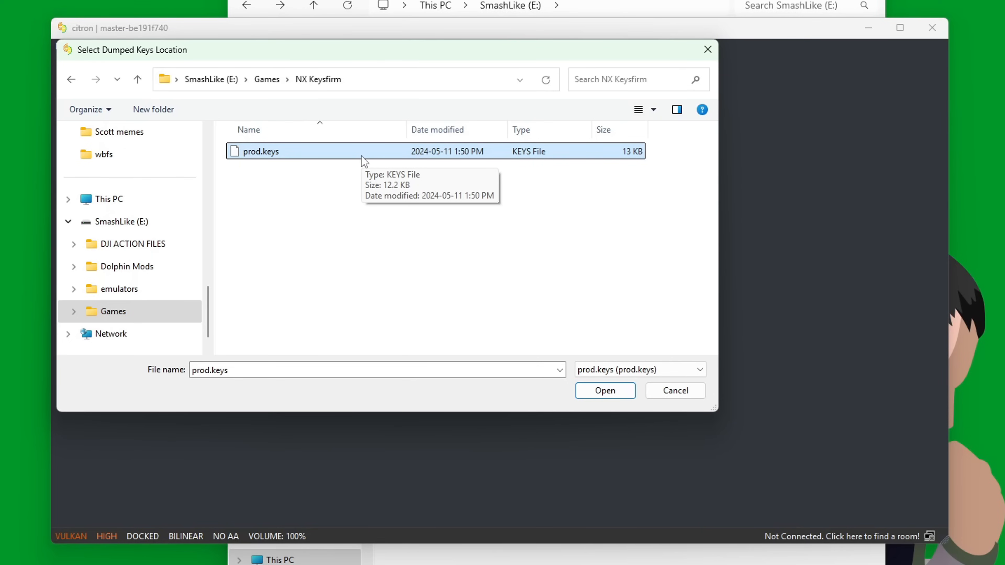
pyautogui.moveTo(364, 224)
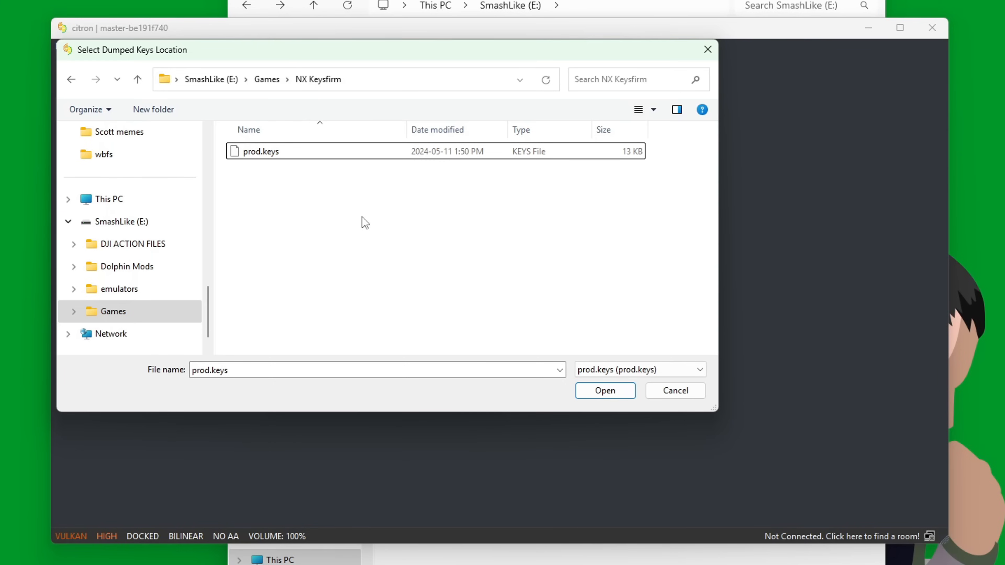
pyautogui.click(605, 390)
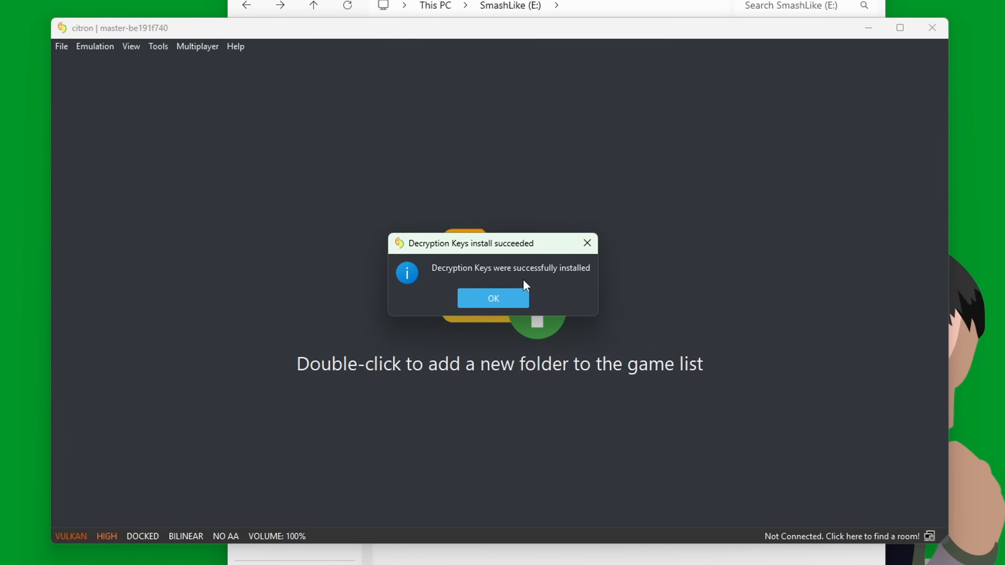
pyautogui.click(494, 299)
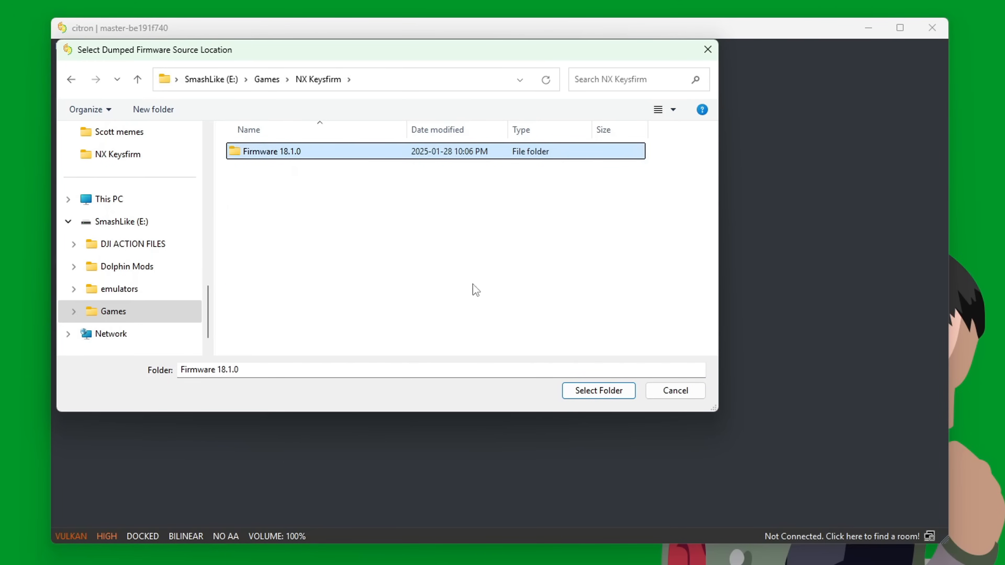
pyautogui.moveTo(514, 309)
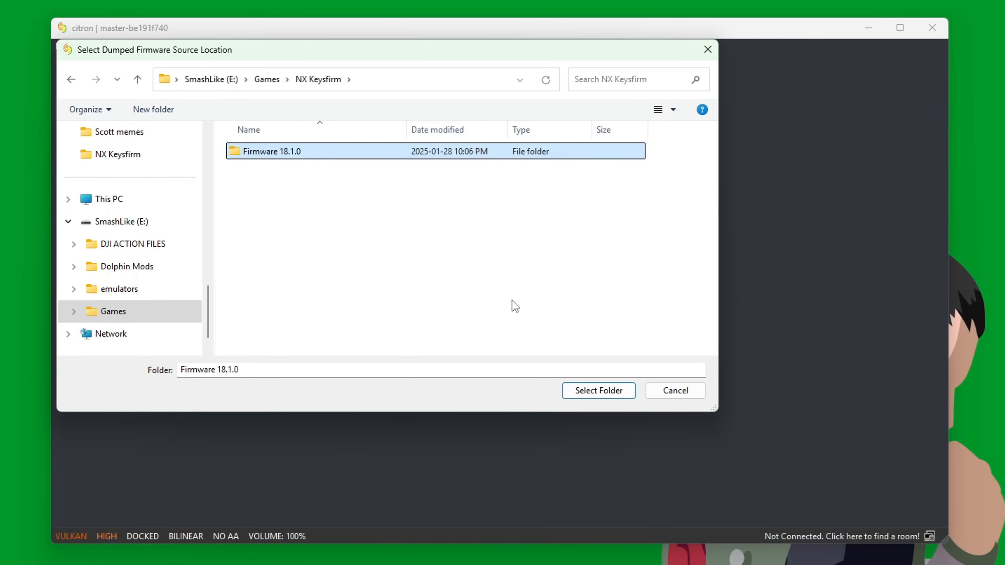
# - Install the system firmware from the Firmware 18.1.0 folder
pyautogui.click(599, 390)
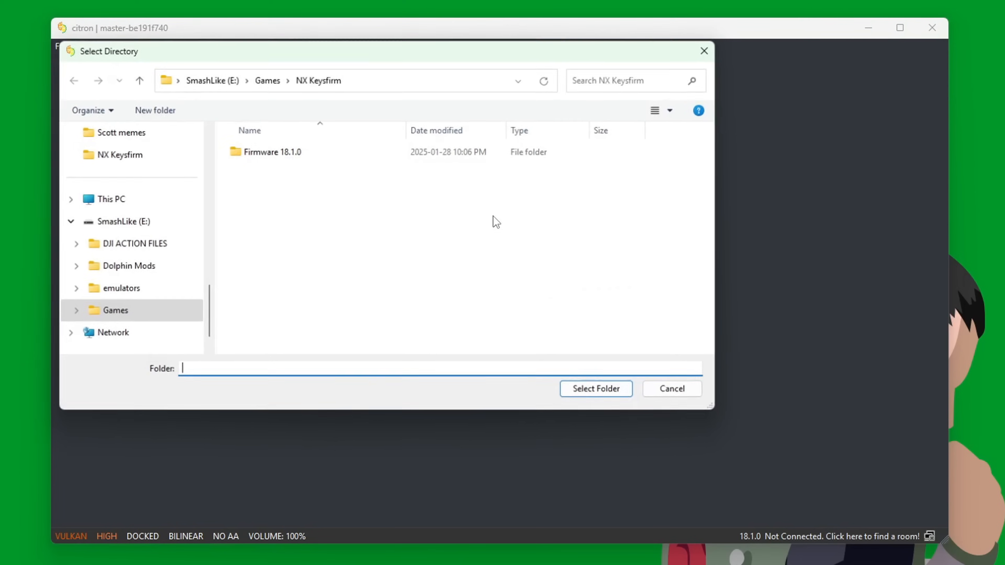
# - Add Games\Switch as the game directory so its titles fill the list
pyautogui.click(115, 312)
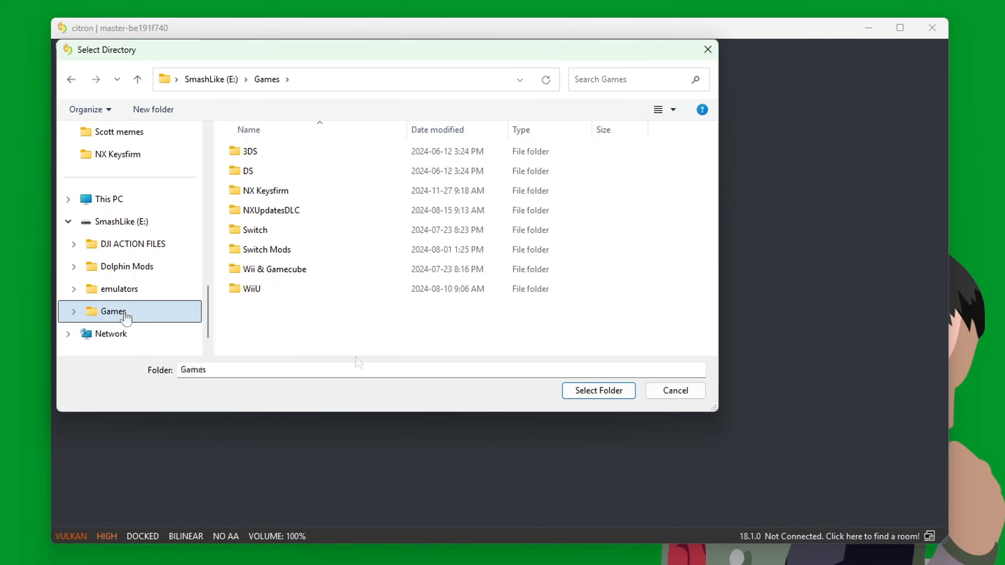
pyautogui.click(255, 230)
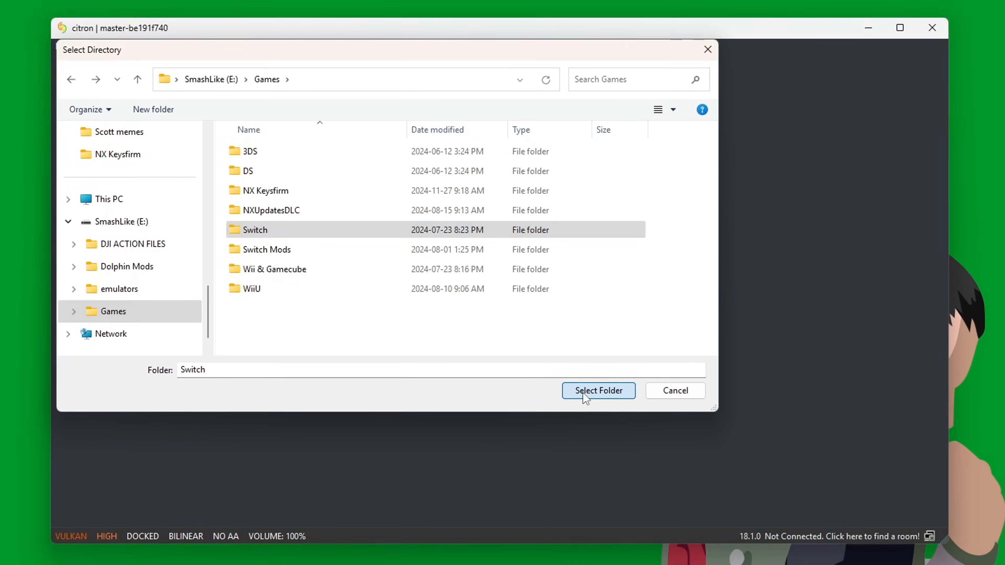
pyautogui.click(599, 391)
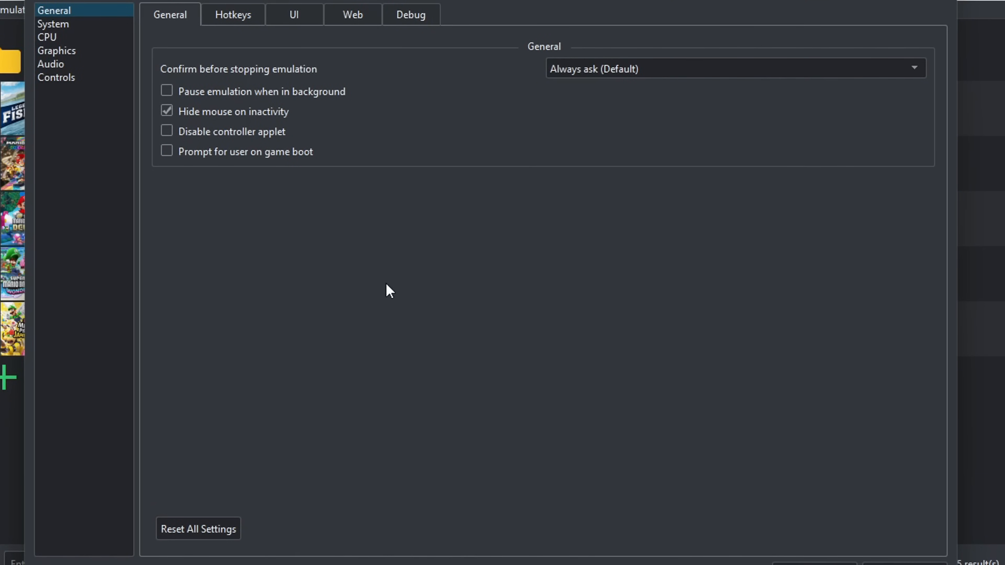
# - Assign Xbox 360 Controller 0 to Player 1 as a Pro Controller and check the X button binding
pyautogui.click(57, 77)
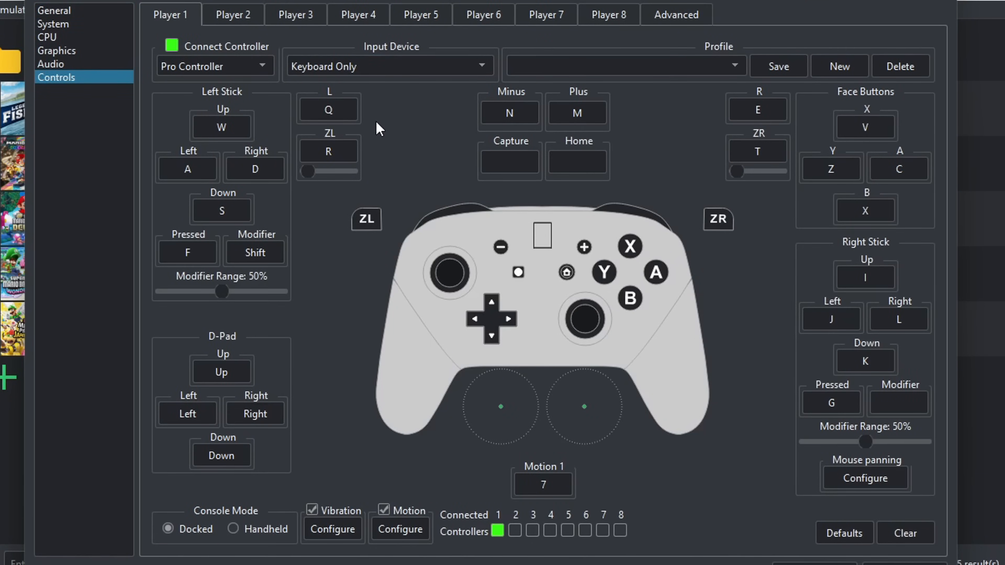
pyautogui.click(390, 67)
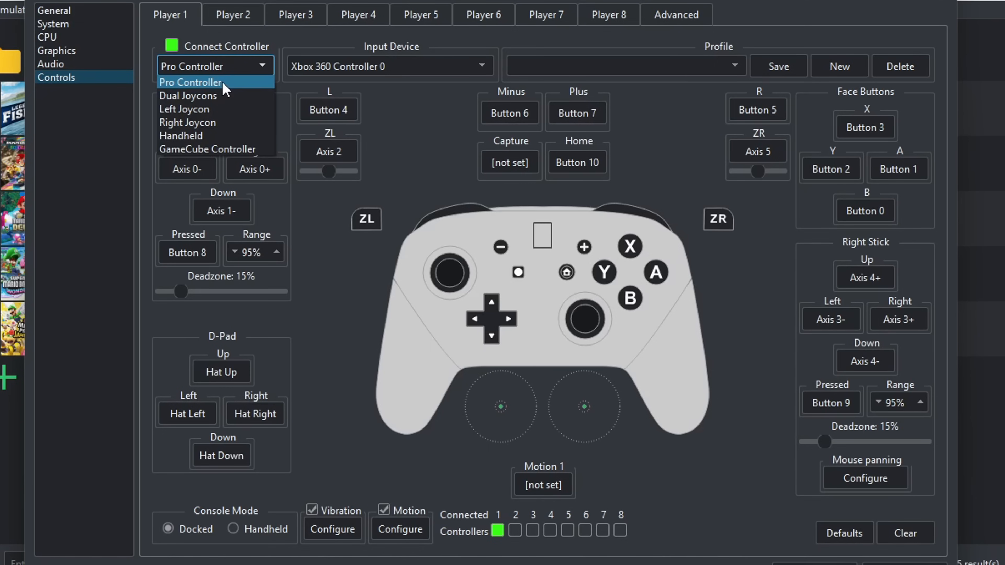
pyautogui.click(192, 83)
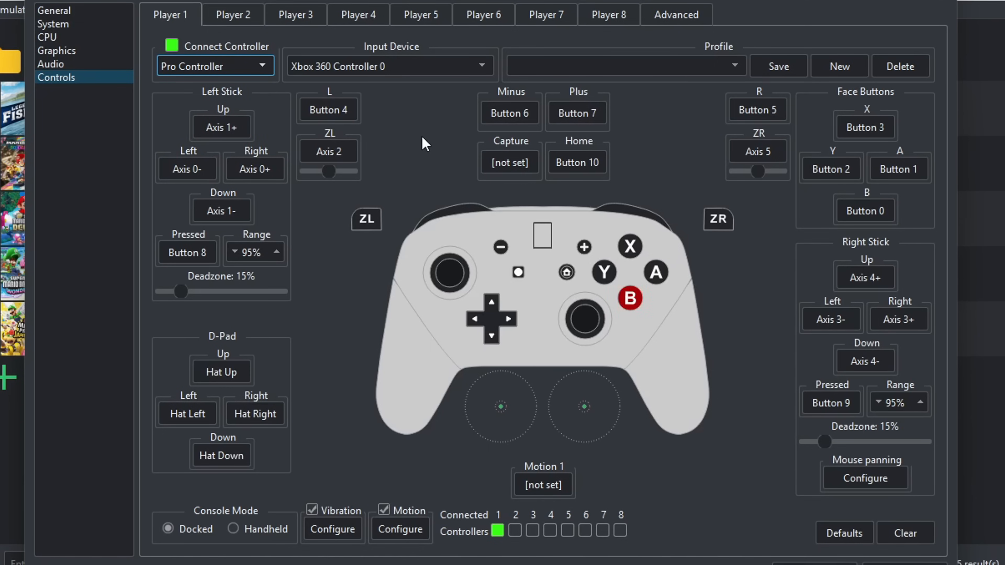
pyautogui.click(866, 127)
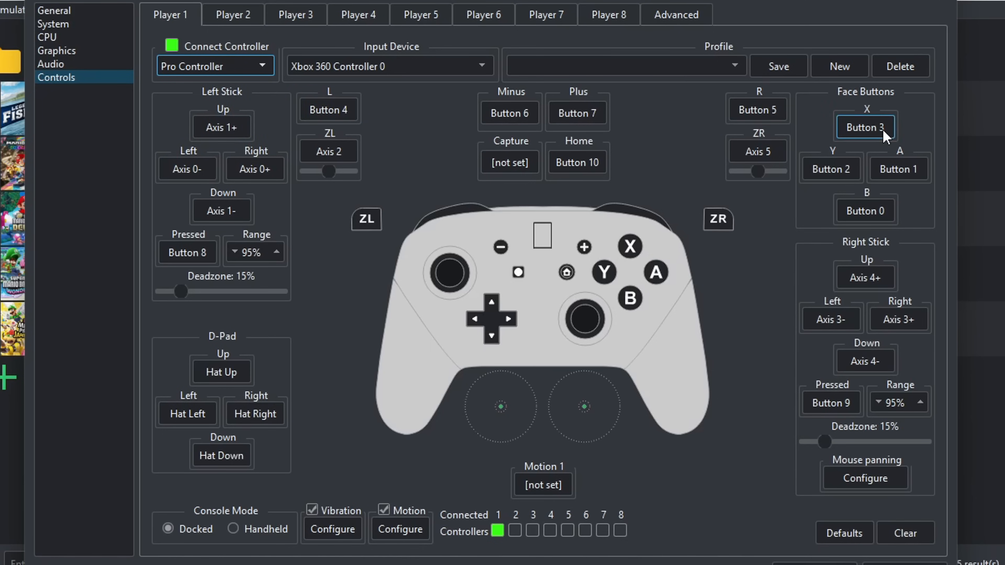
pyautogui.click(866, 127)
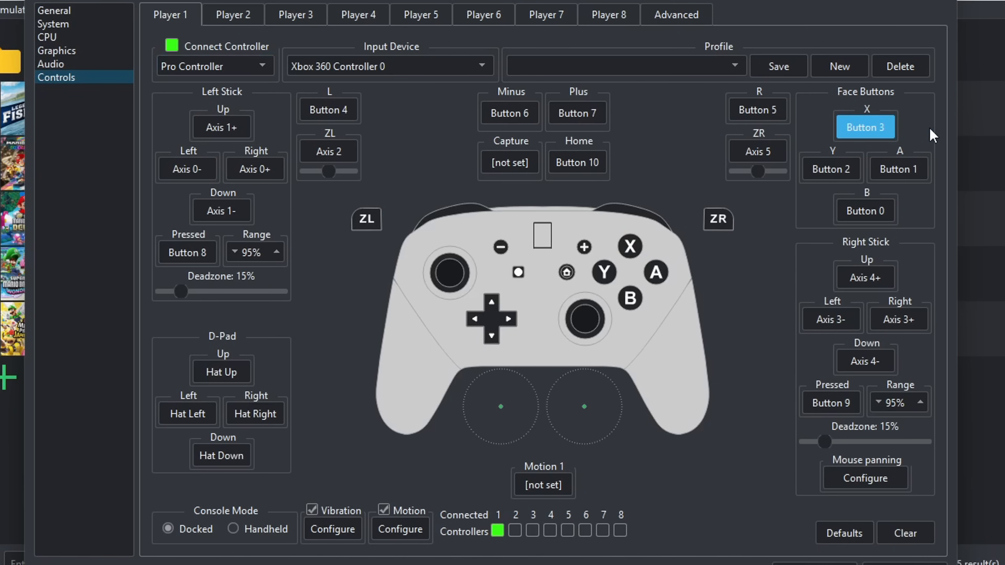
# - Look over the hotkeys and Player 2's control settings
pyautogui.click(233, 14)
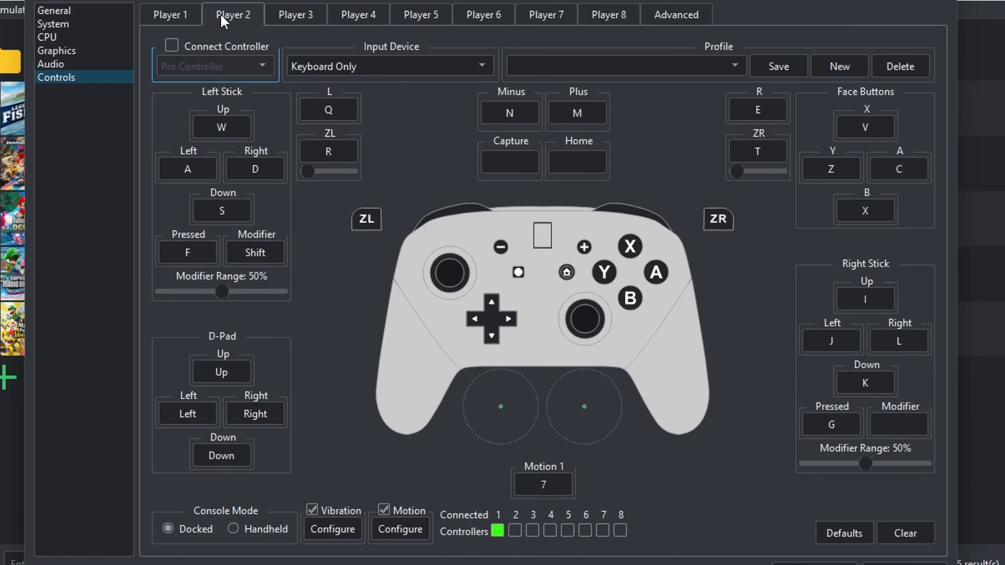
pyautogui.click(170, 15)
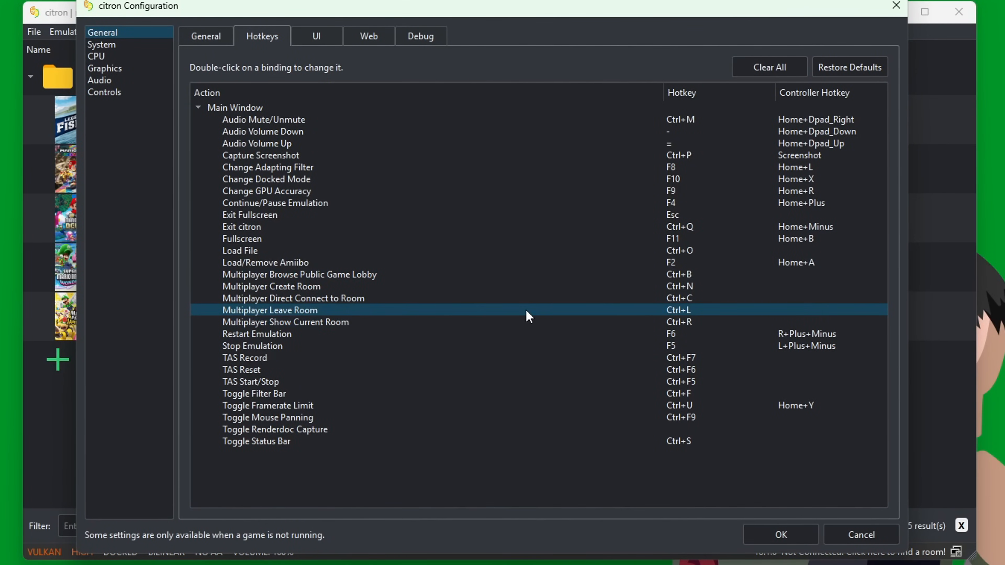
# - Set the interface theme to Midnight Blue under General > UI and apply it
pyautogui.click(268, 287)
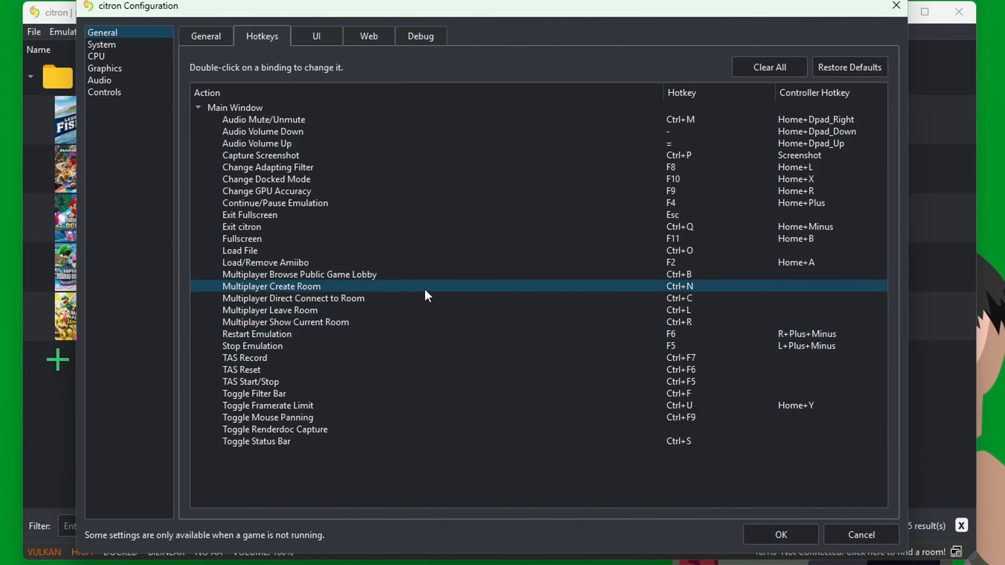
pyautogui.click(316, 36)
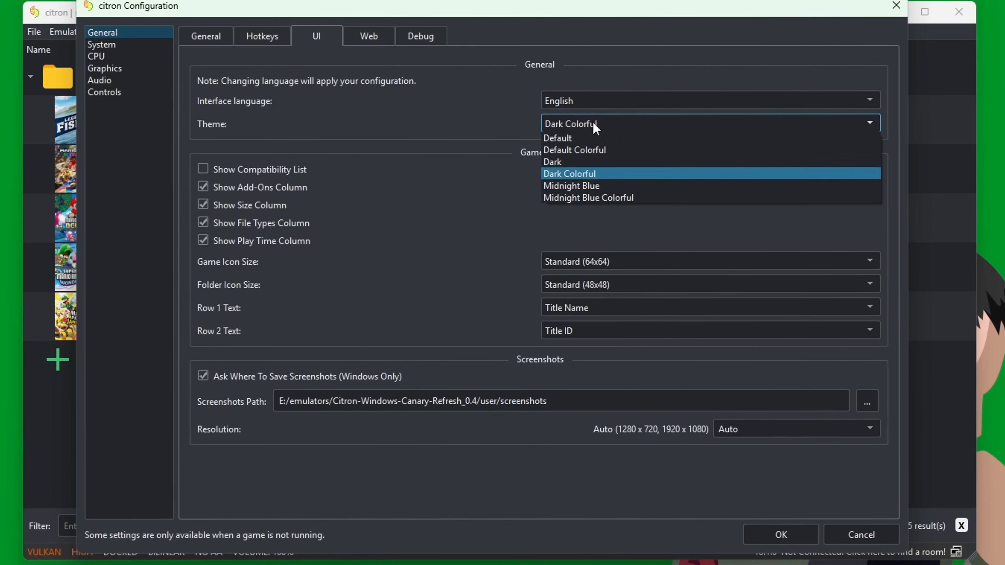
pyautogui.click(571, 186)
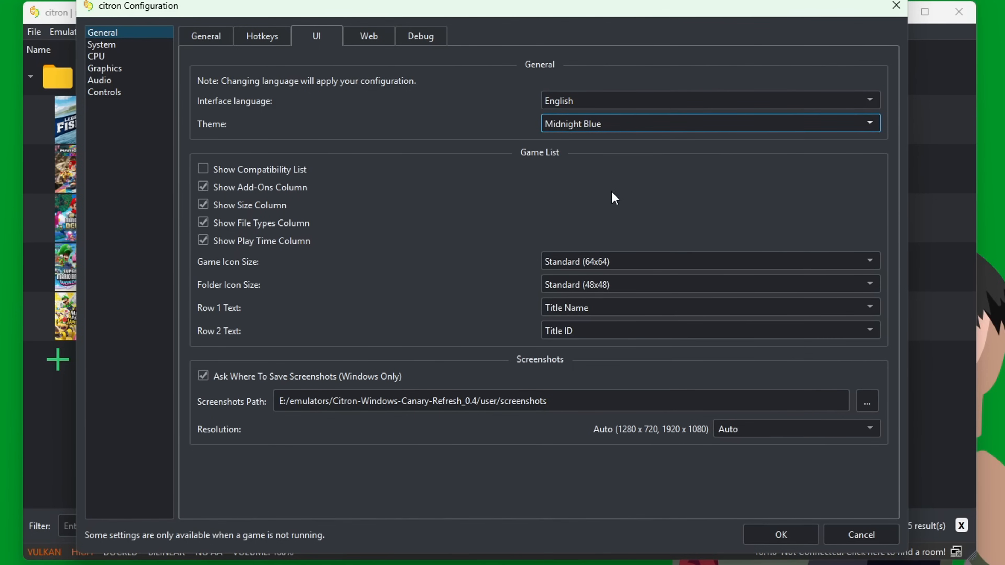
pyautogui.moveTo(635, 209)
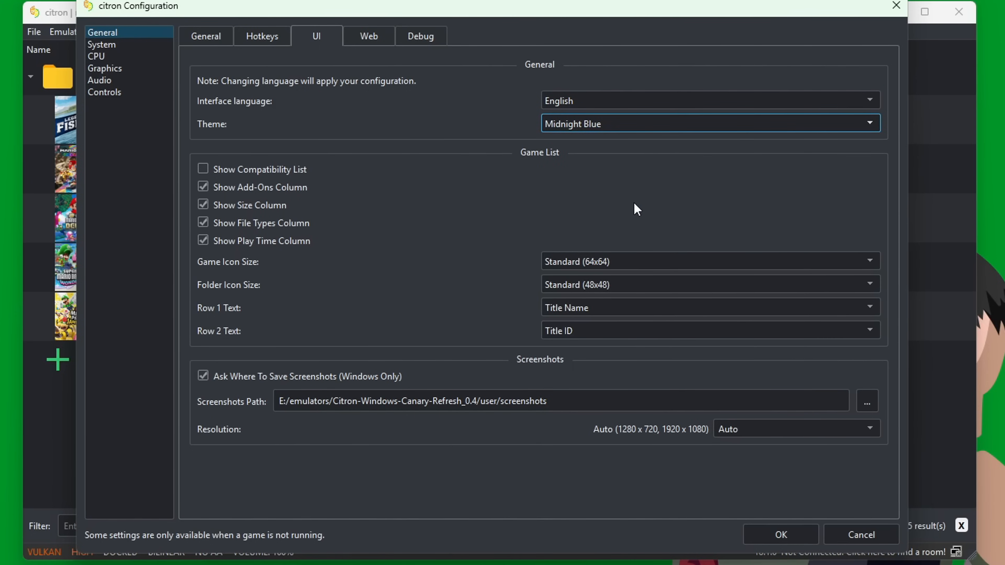
pyautogui.click(781, 535)
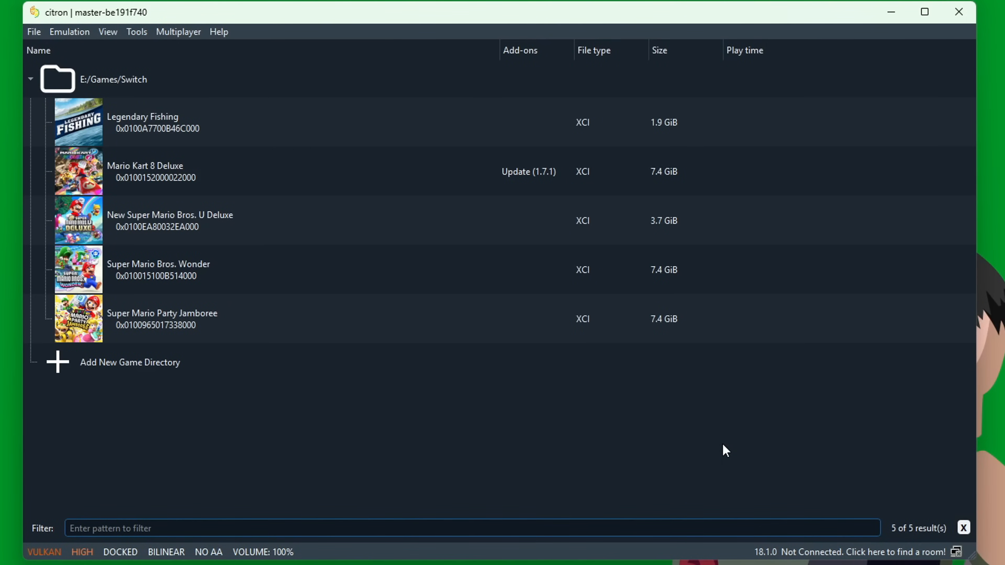
pyautogui.moveTo(755, 447)
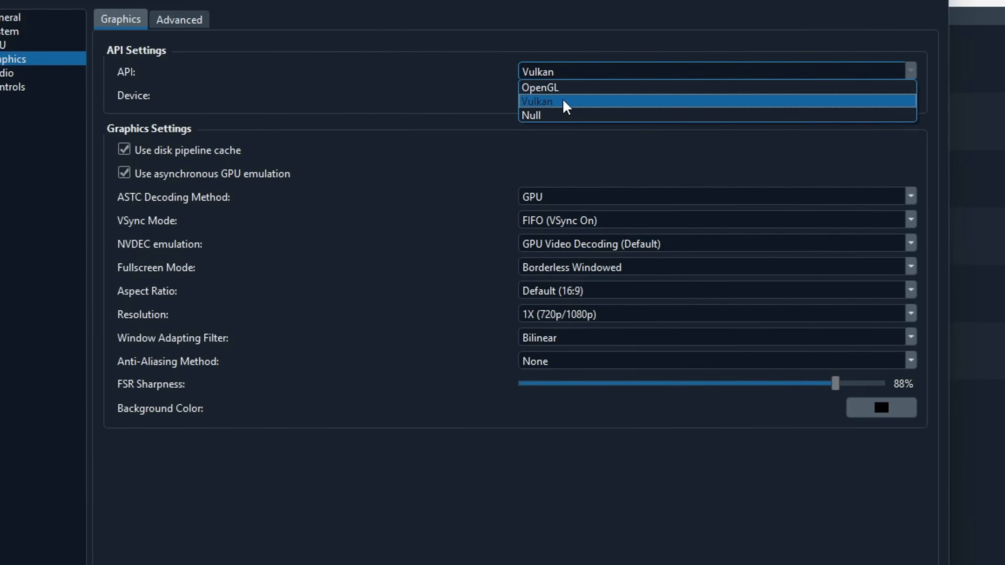
pyautogui.moveTo(616, 96)
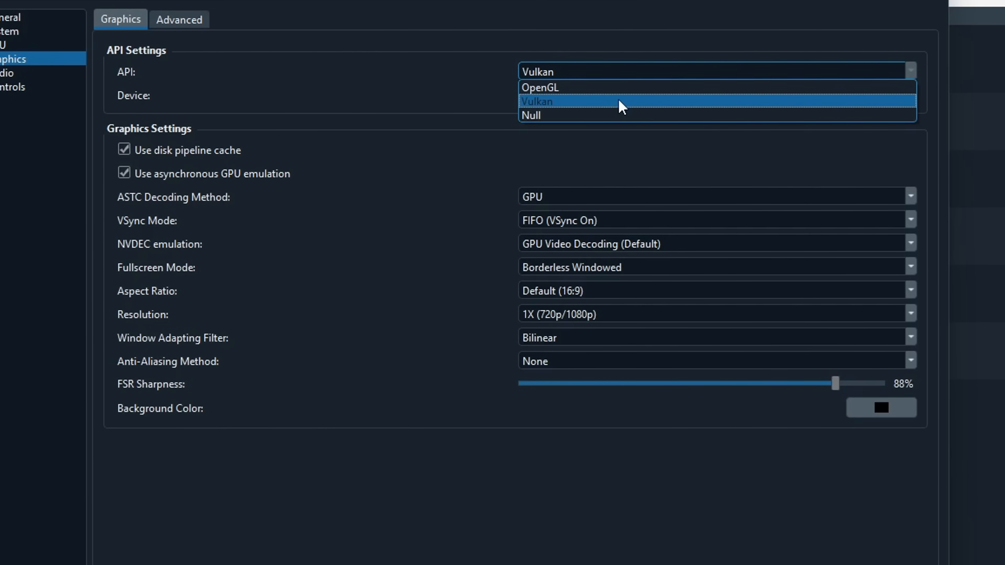
# - Keep Vulkan and 1X resolution in Graphics and set the anti-aliasing method to SMAA
pyautogui.click(537, 101)
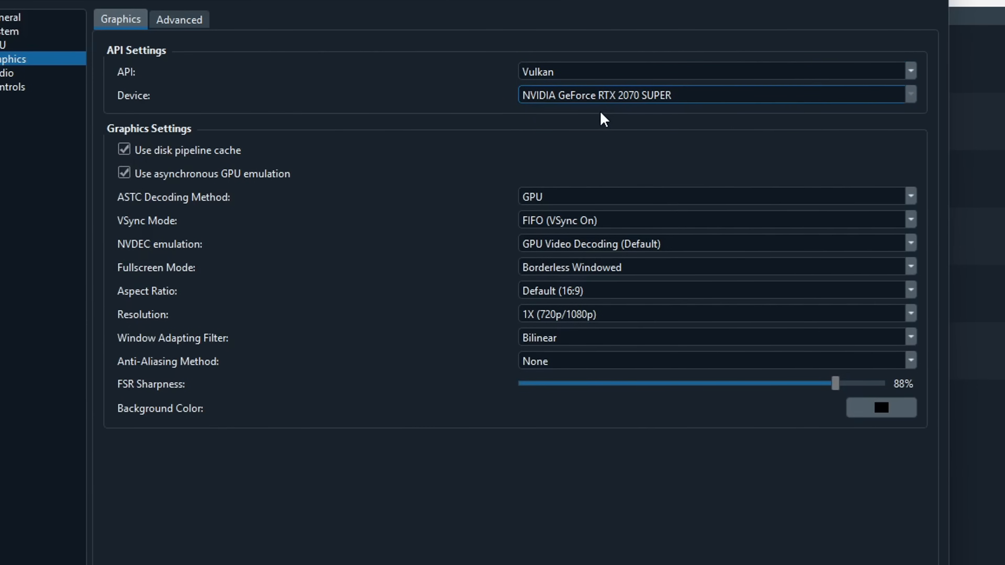
pyautogui.moveTo(681, 141)
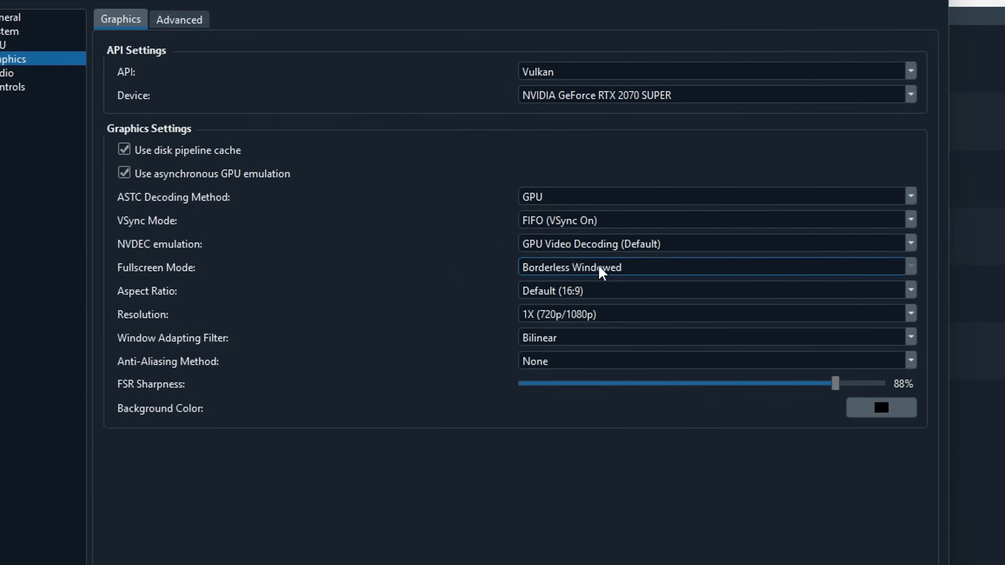
pyautogui.click(713, 267)
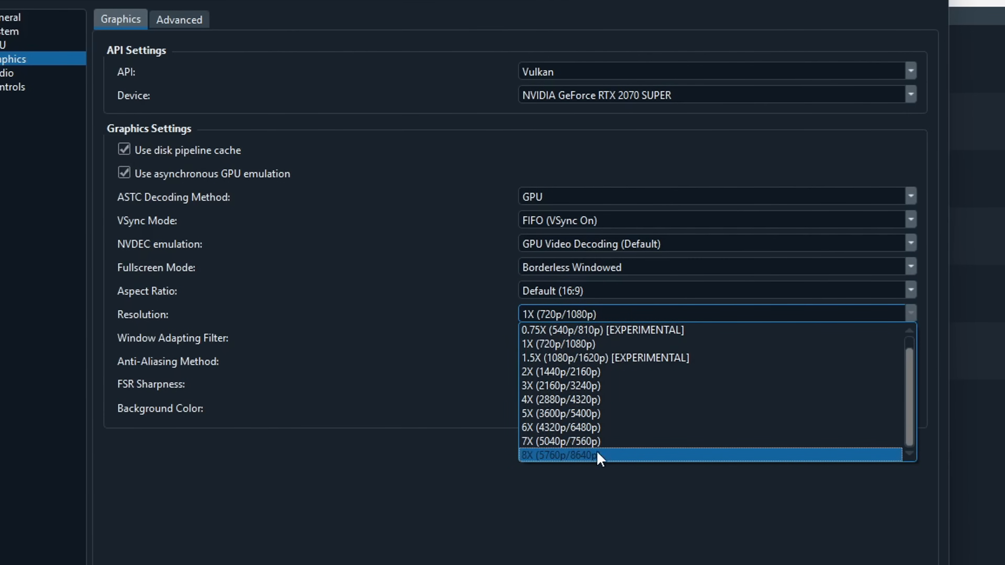
pyautogui.moveTo(589, 462)
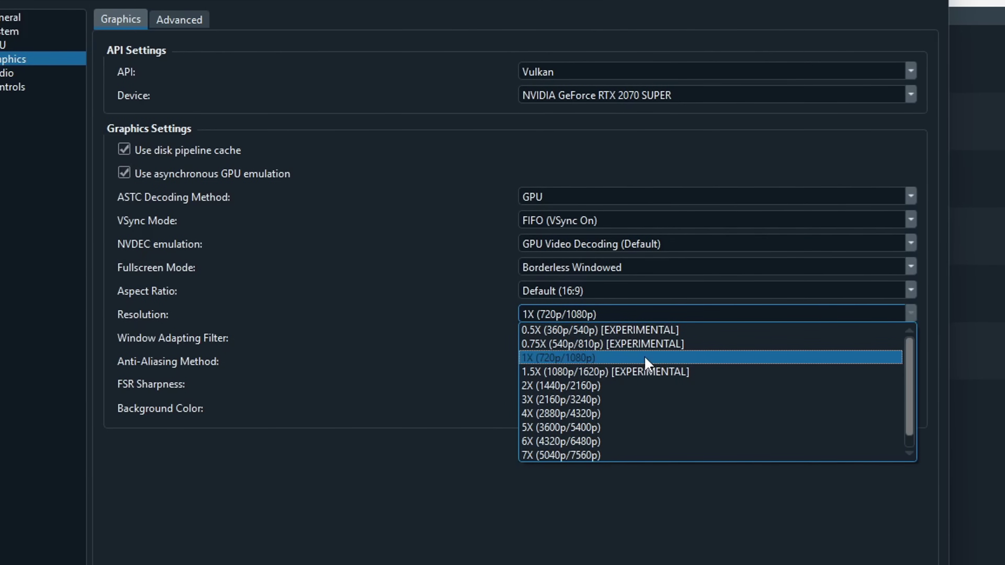
pyautogui.moveTo(588, 368)
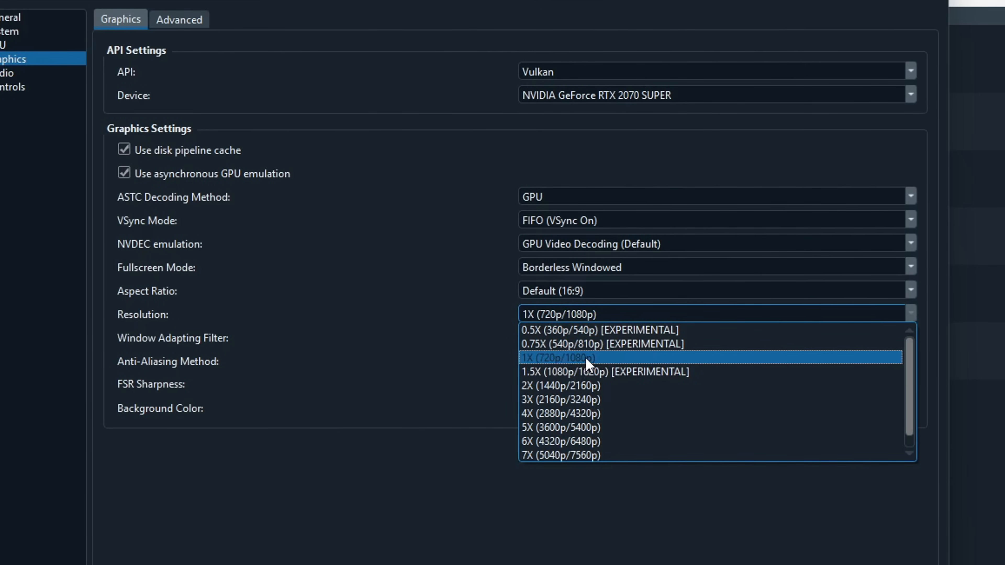
pyautogui.click(588, 361)
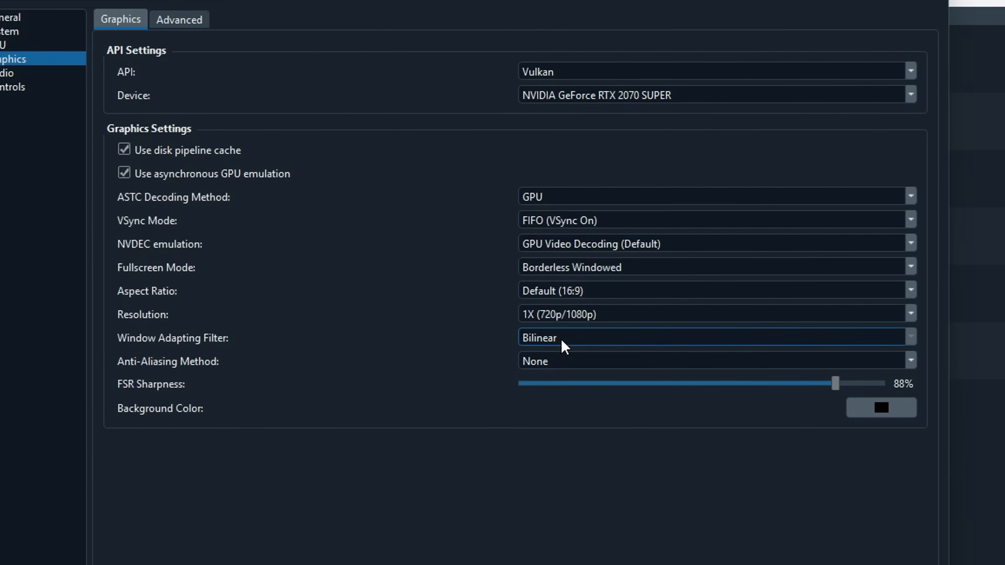
pyautogui.click(713, 353)
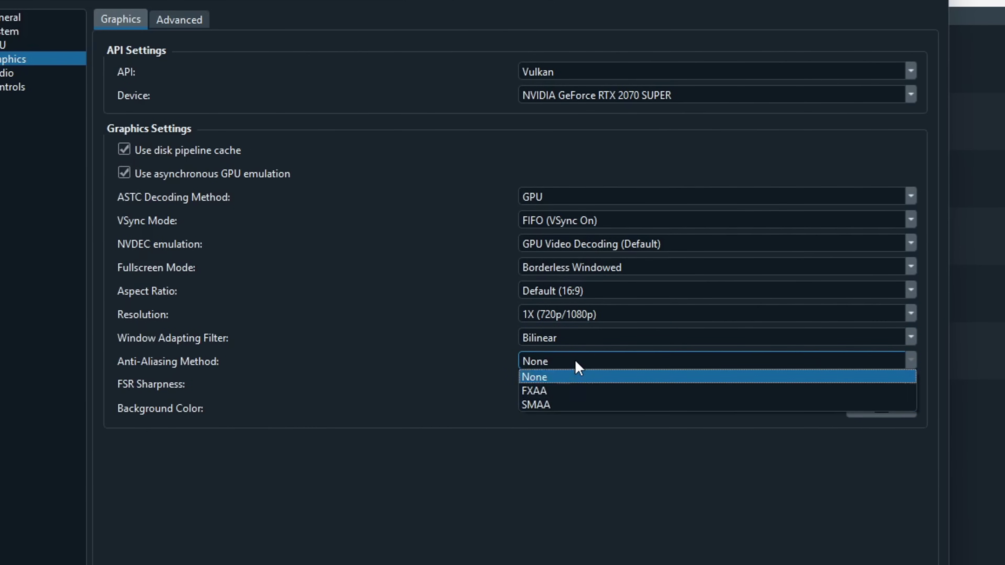
pyautogui.click(535, 405)
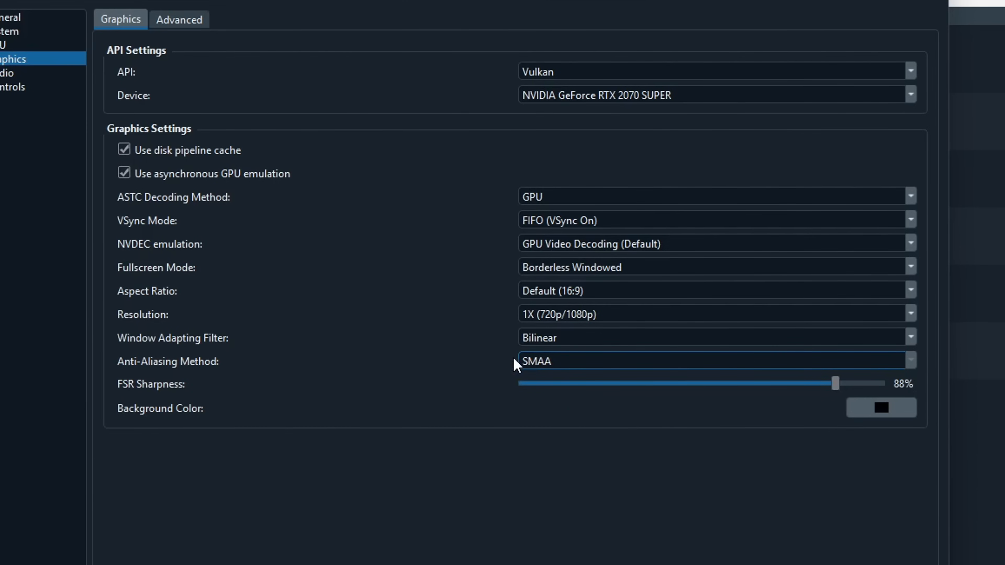
pyautogui.moveTo(558, 451)
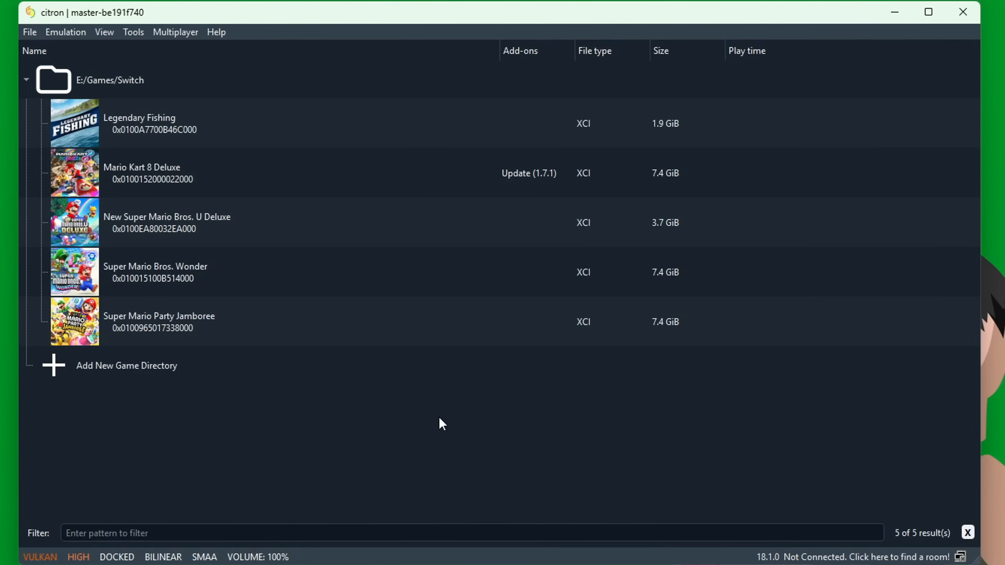
pyautogui.moveTo(514, 436)
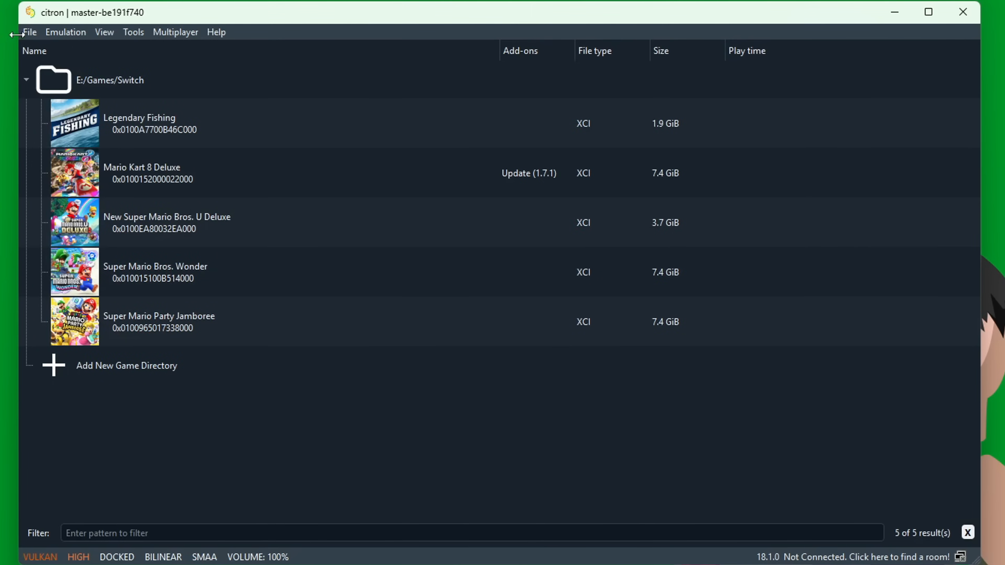
# - Install the Mario Kart 8 Deluxe DLC .nsp to NAND and dismiss the results message
pyautogui.click(30, 32)
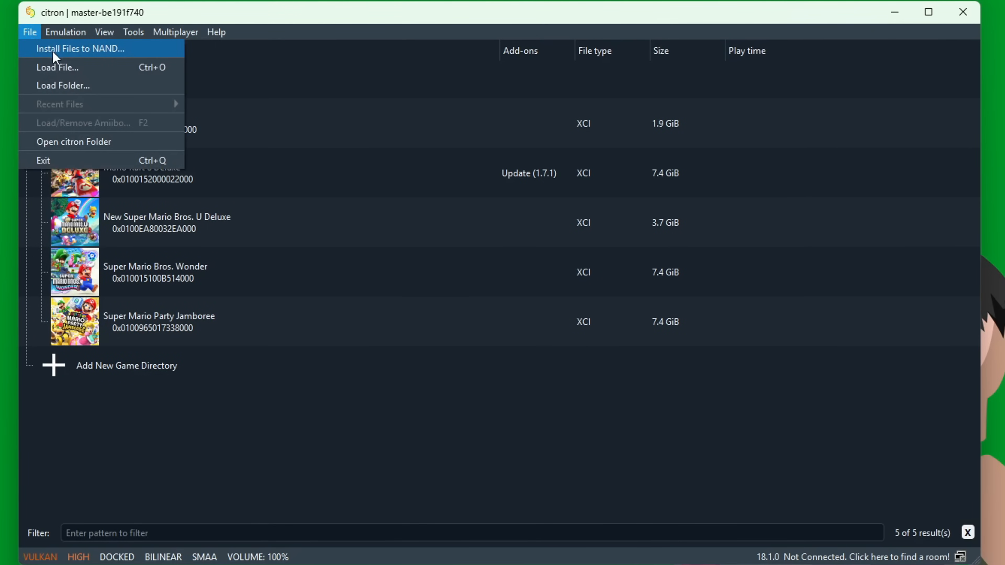
pyautogui.click(78, 48)
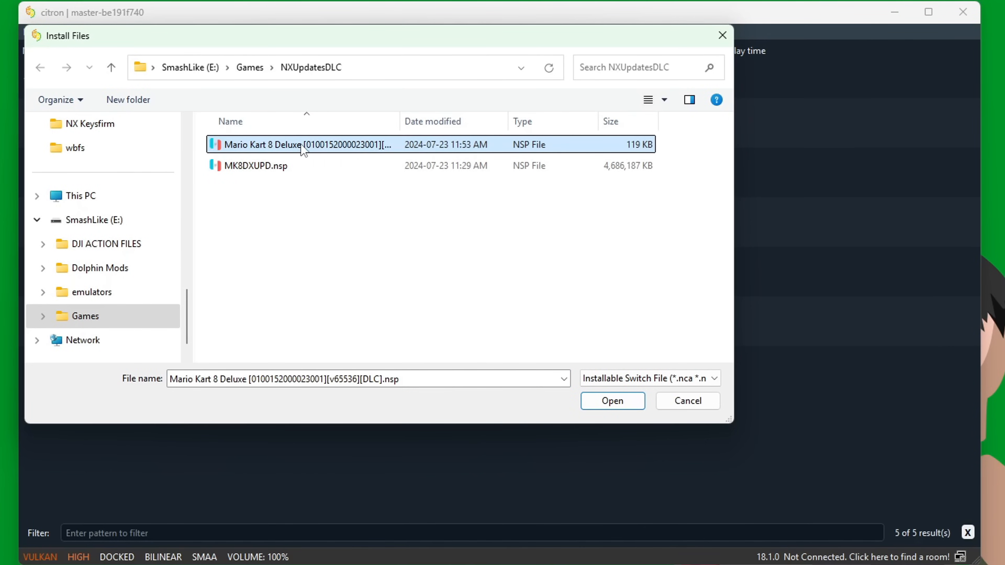
pyautogui.click(613, 401)
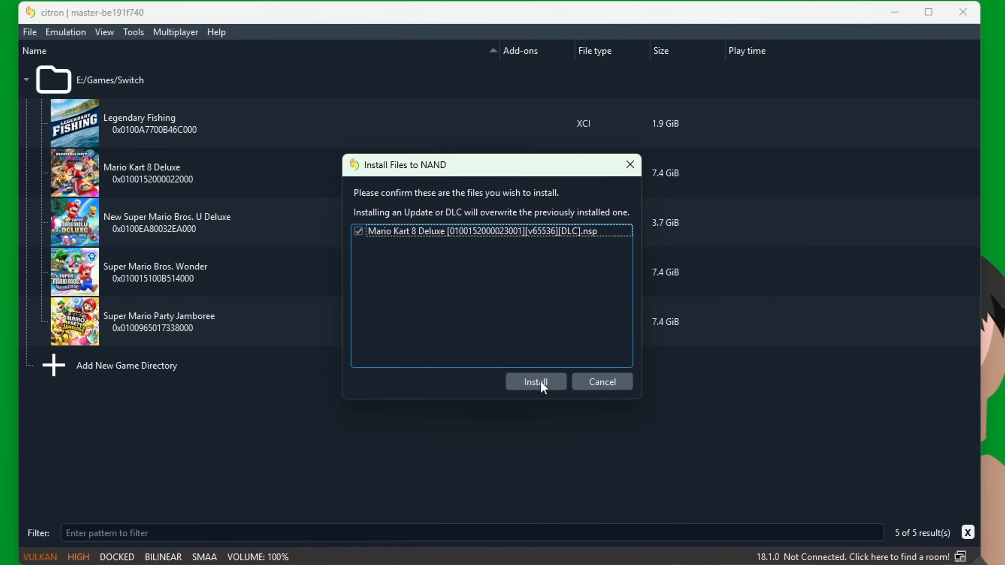
pyautogui.click(536, 382)
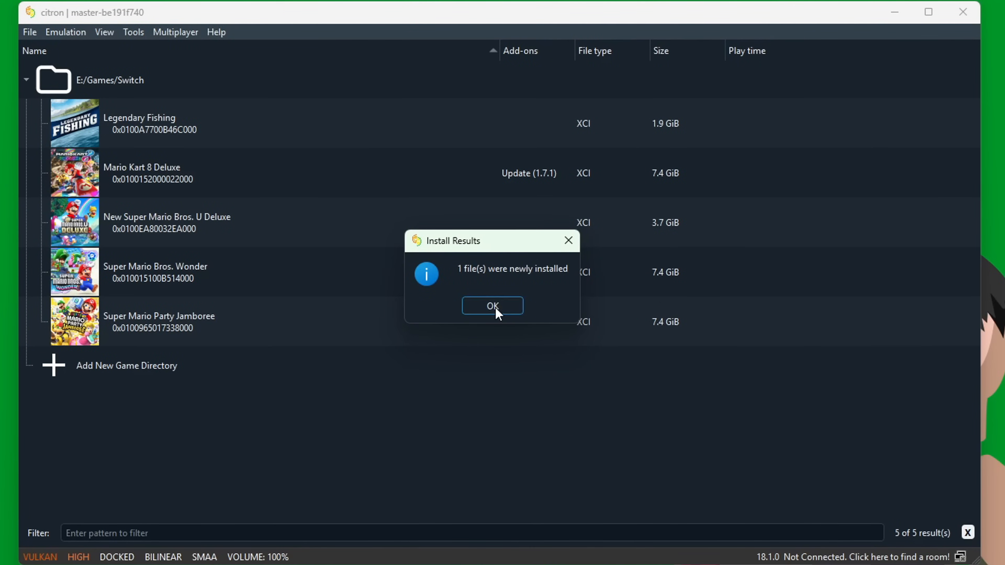
pyautogui.click(493, 306)
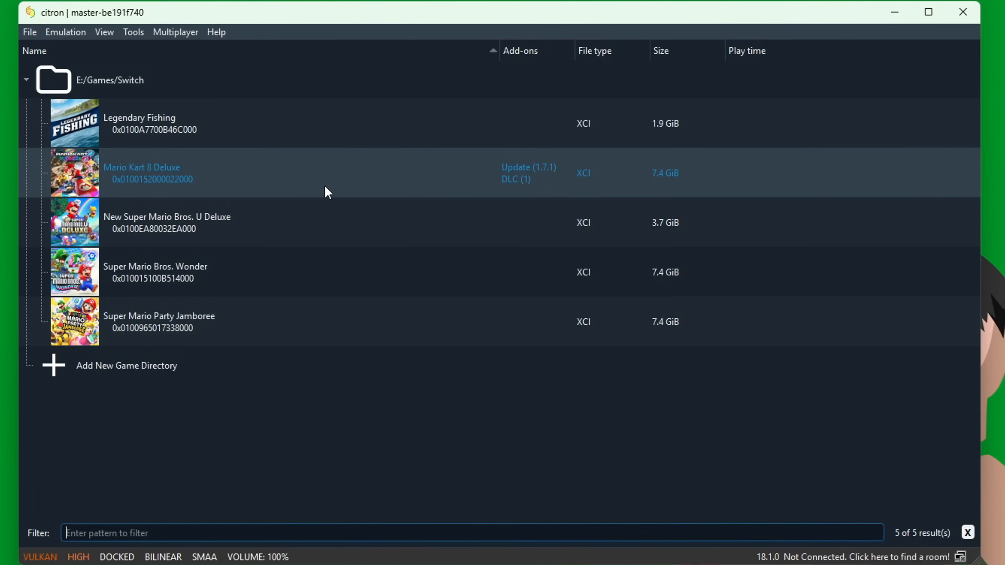
# - Select Mario Kart 8 Deluxe to confirm DLC (1) is listed among its add-ons
pyautogui.click(33, 51)
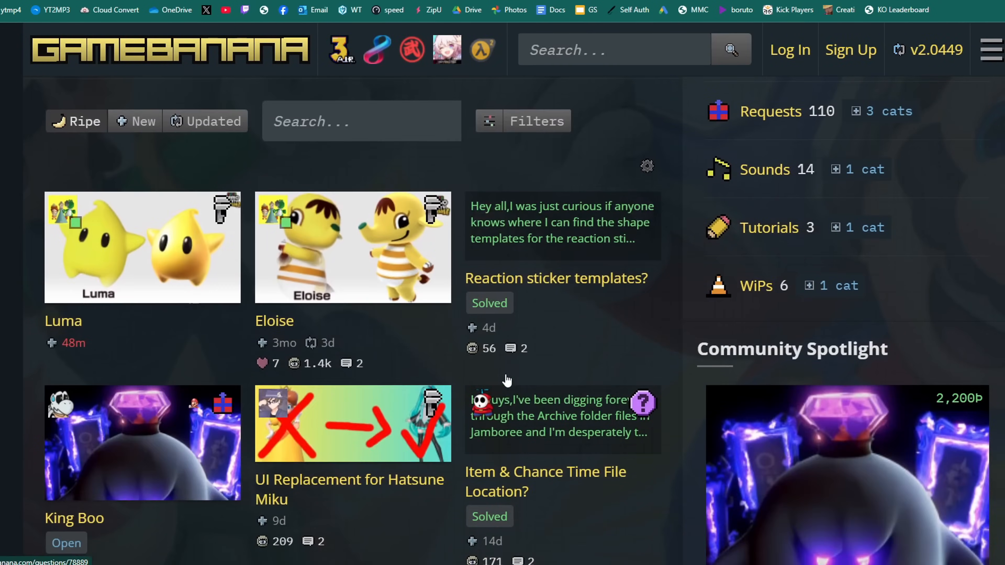
# - Scroll through the GameBanana mod listings and community questions
pyautogui.scroll(-3)
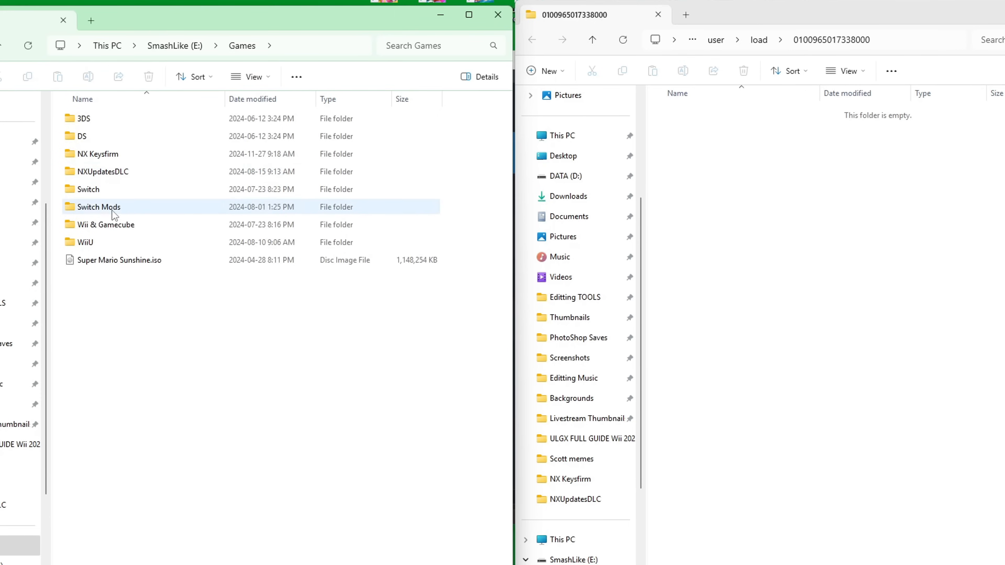
pyautogui.doubleClick(98, 207)
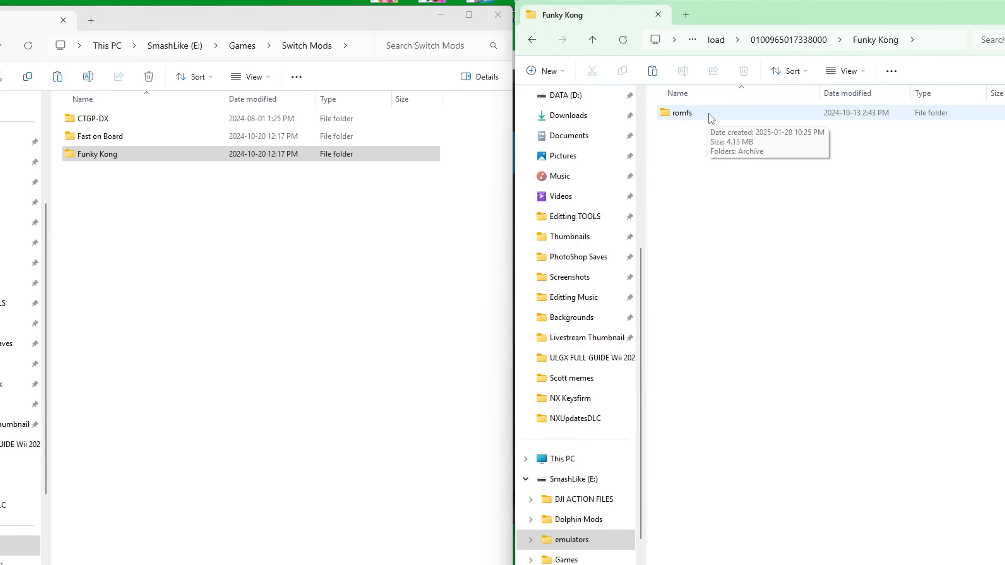
pyautogui.moveTo(532, 40)
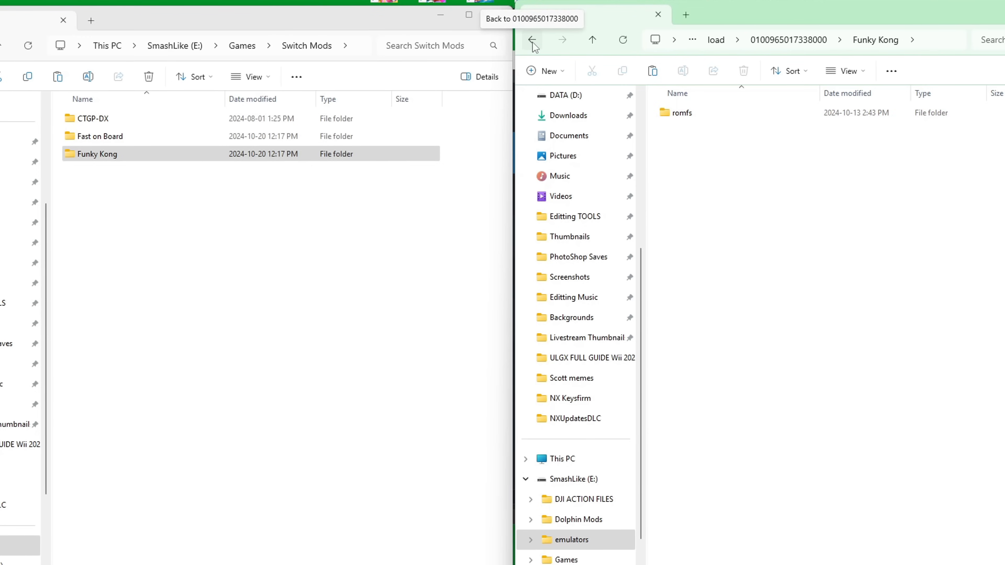
pyautogui.click(532, 39)
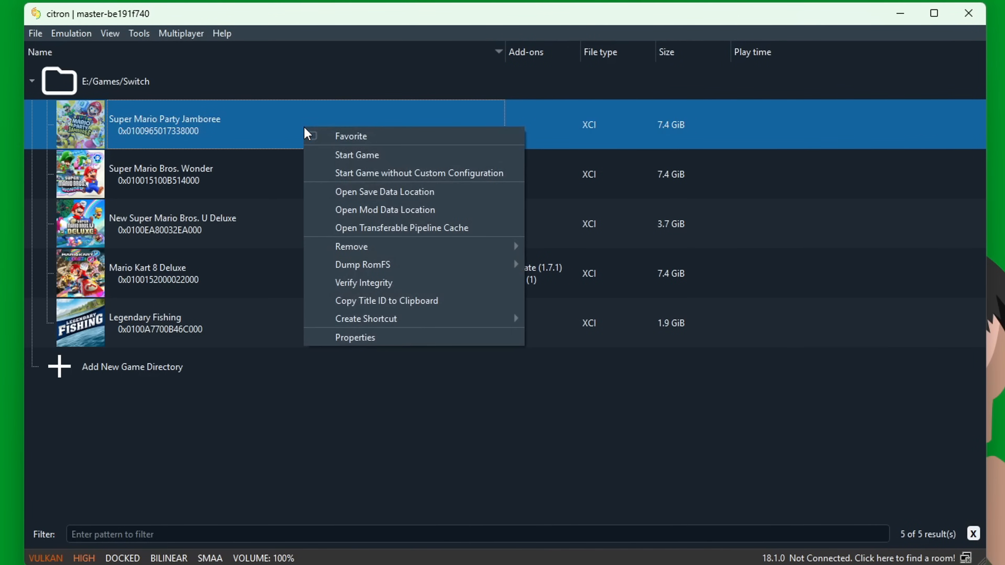
# - Untick the Funky Kong add-on in Super Mario Party Jamboree's properties
pyautogui.click(355, 337)
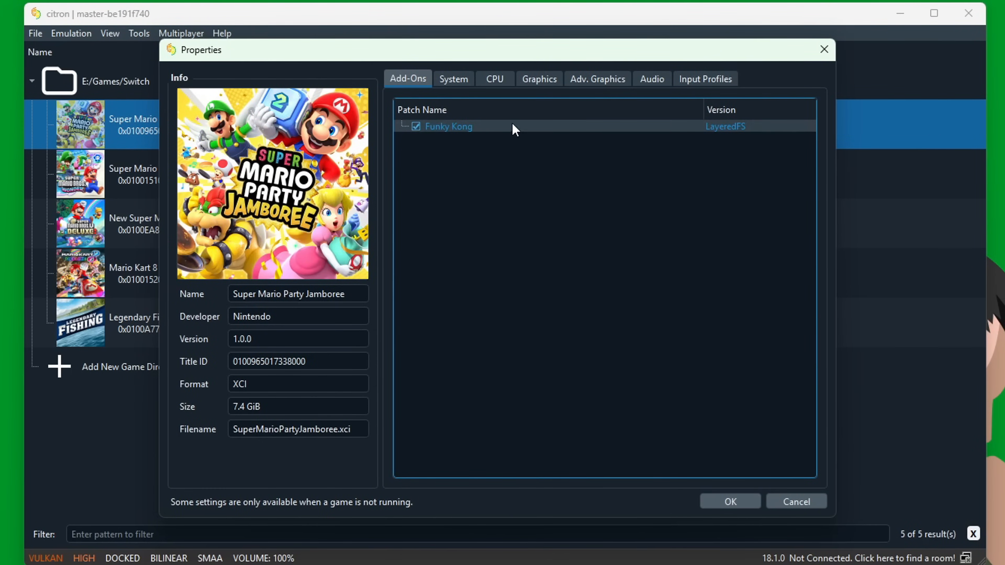
pyautogui.click(416, 127)
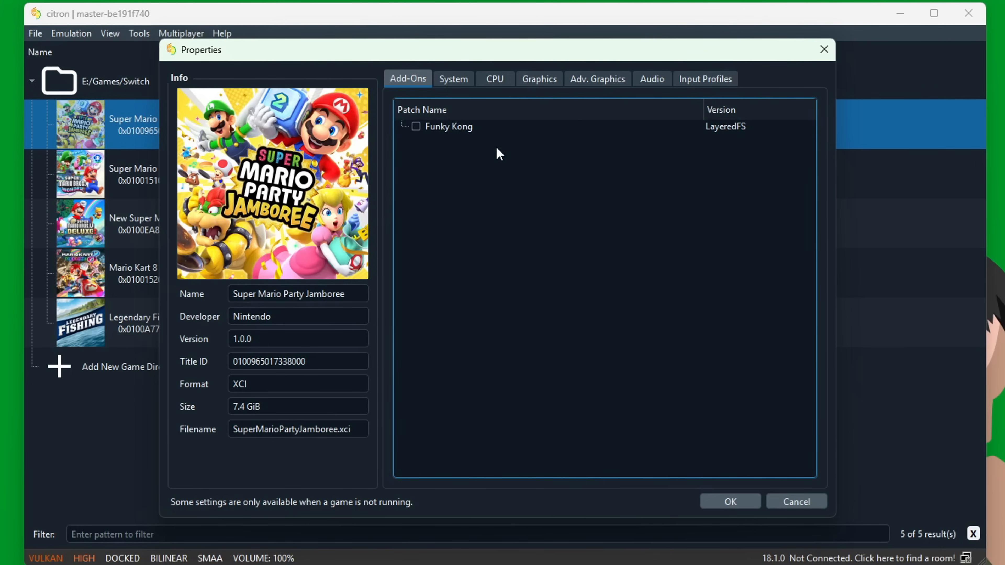
pyautogui.moveTo(467, 184)
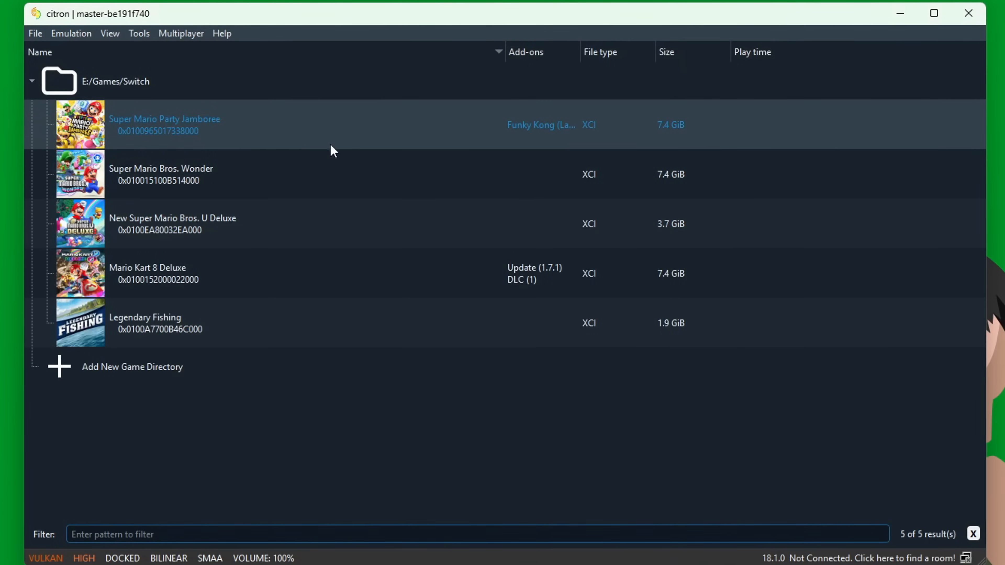
pyautogui.moveTo(582, 130)
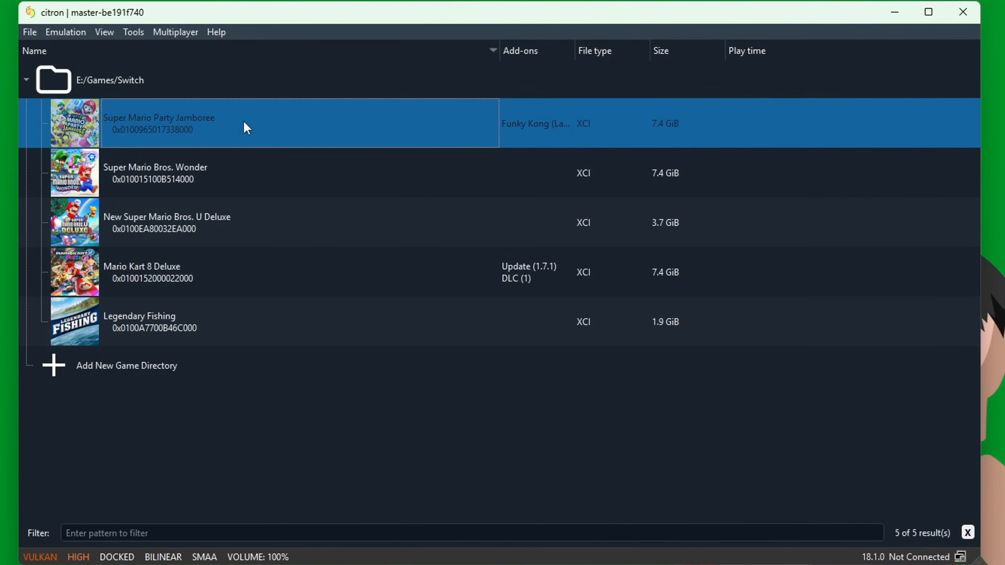
# - Launch Super Mario Party Jamboree, then force it to exit anyway
pyautogui.doubleClick(161, 119)
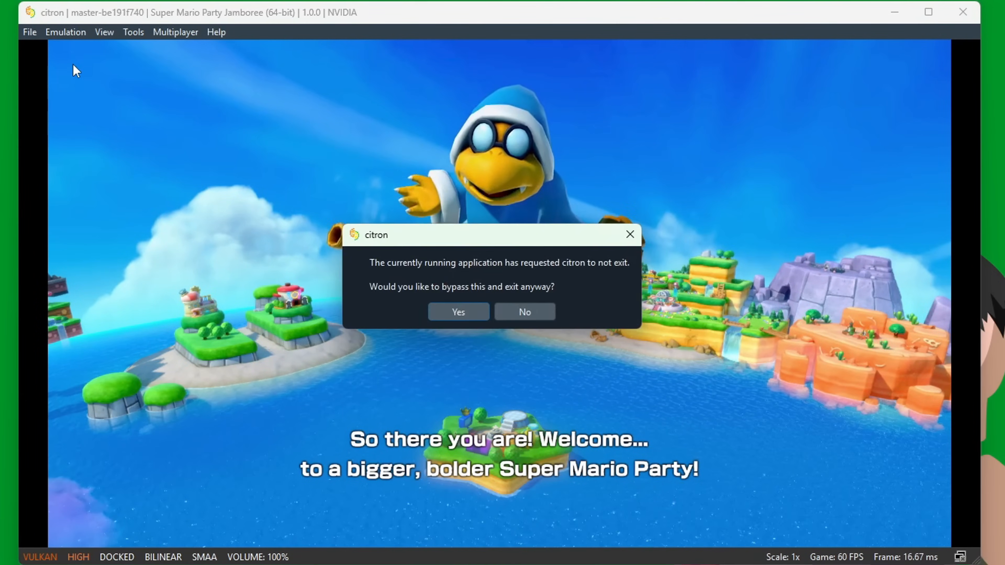
pyautogui.click(458, 312)
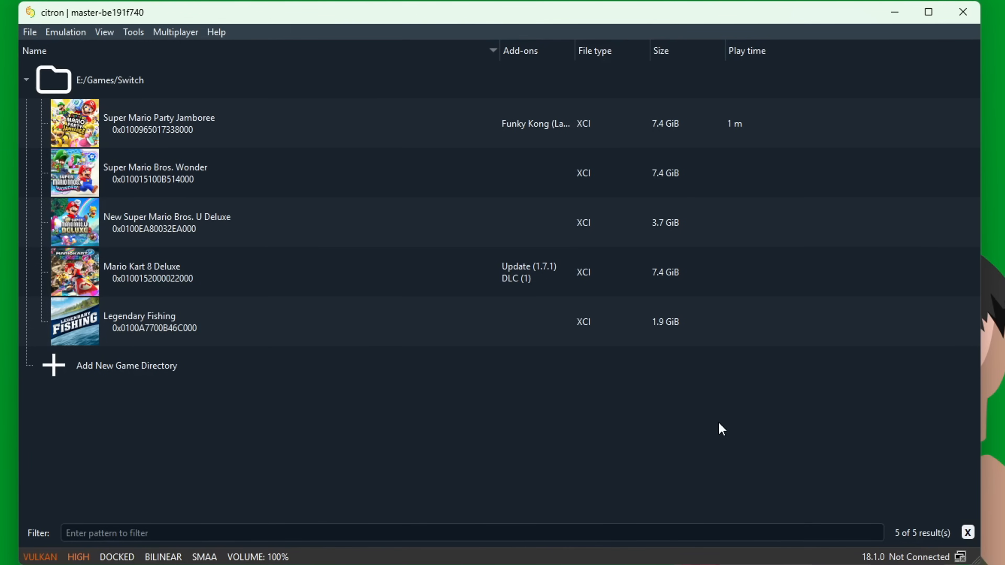
pyautogui.moveTo(643, 424)
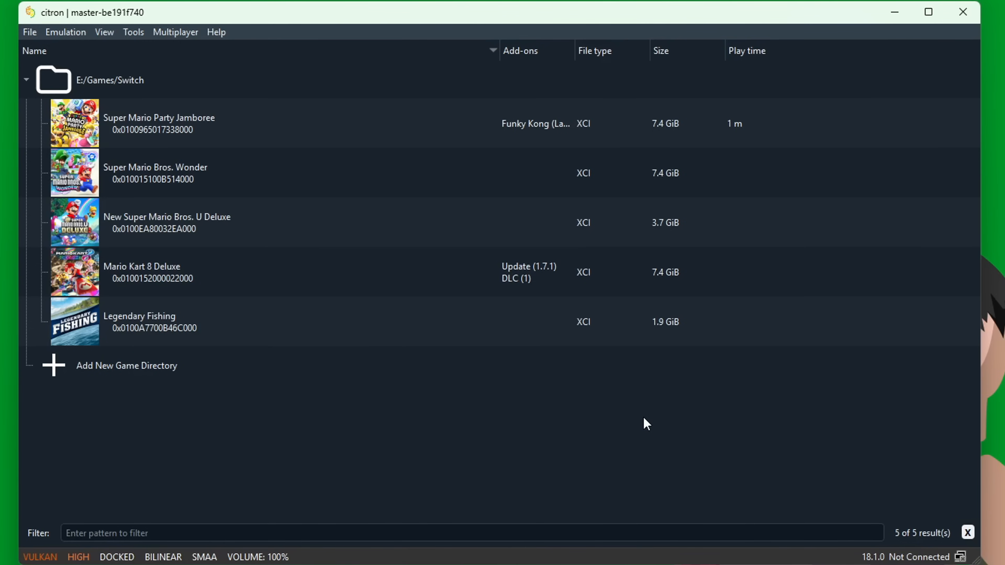
pyautogui.moveTo(614, 444)
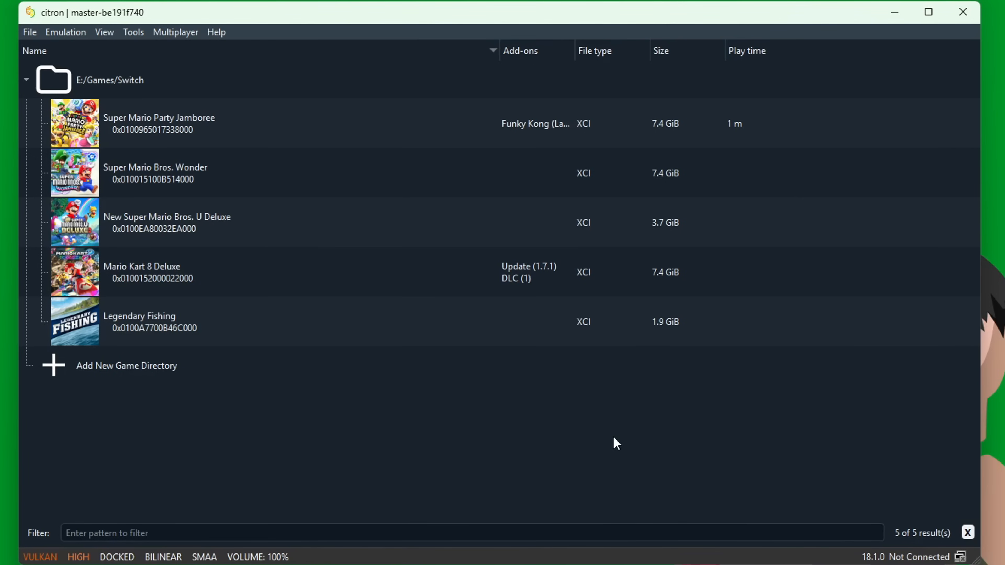